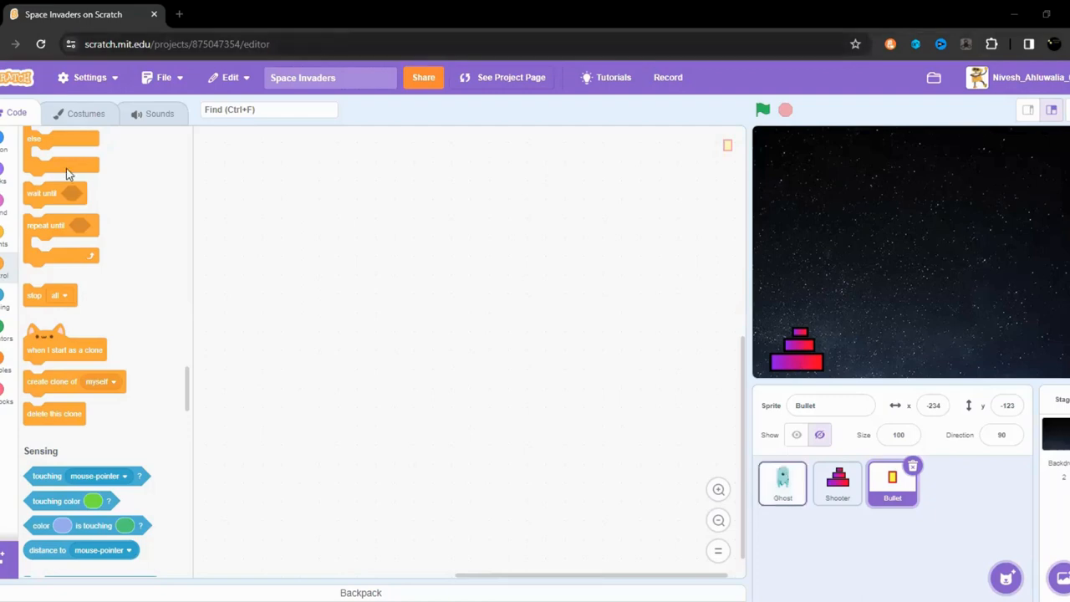
Review the Ghost scripts, then paint a blank Sprite1 and open its costume.
left_click(782, 484)
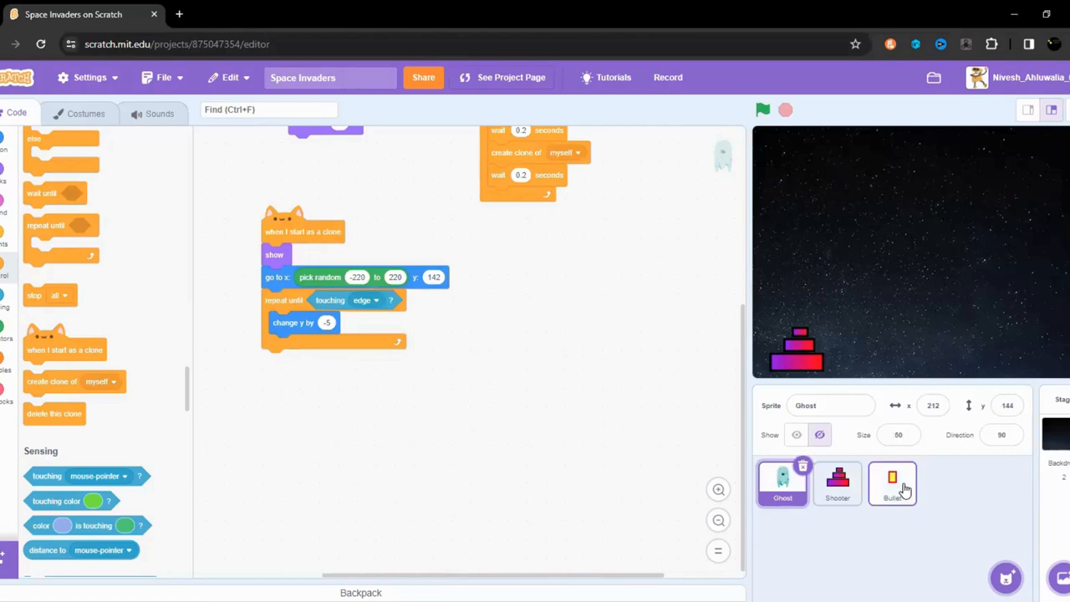
left_click(892, 484)
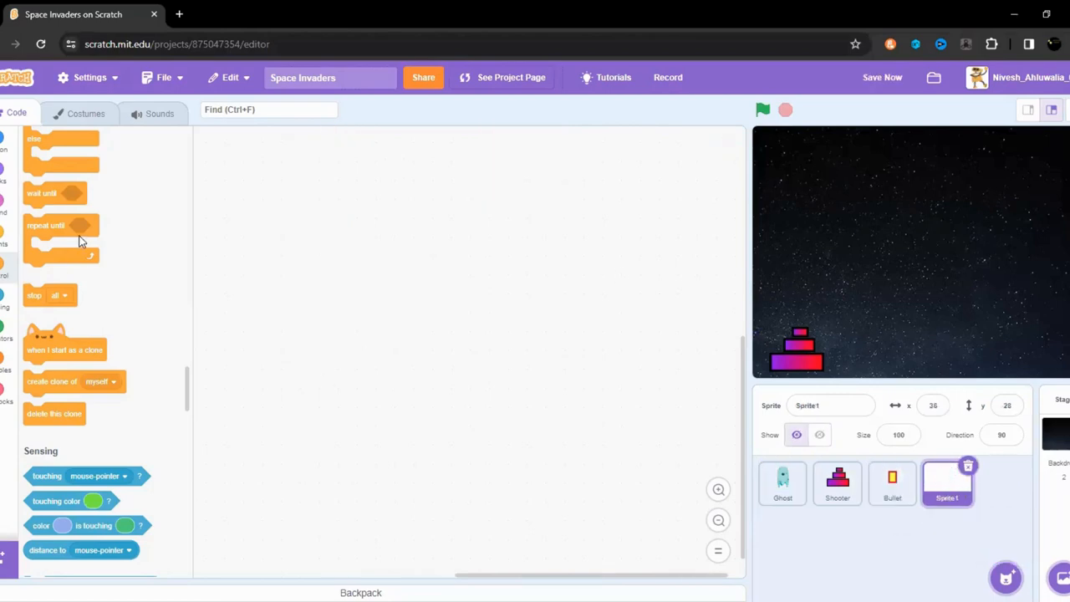
left_click(85, 113)
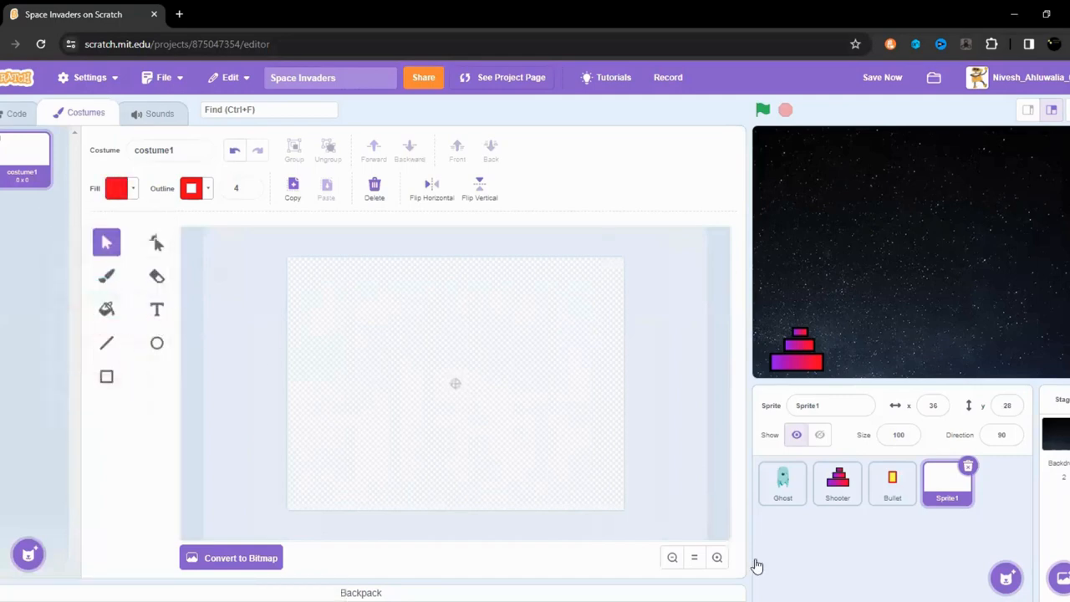
Write 'Game Over' in the Pixel font on Sprite1's costume and enlarge it across the canvas.
left_click(157, 309)
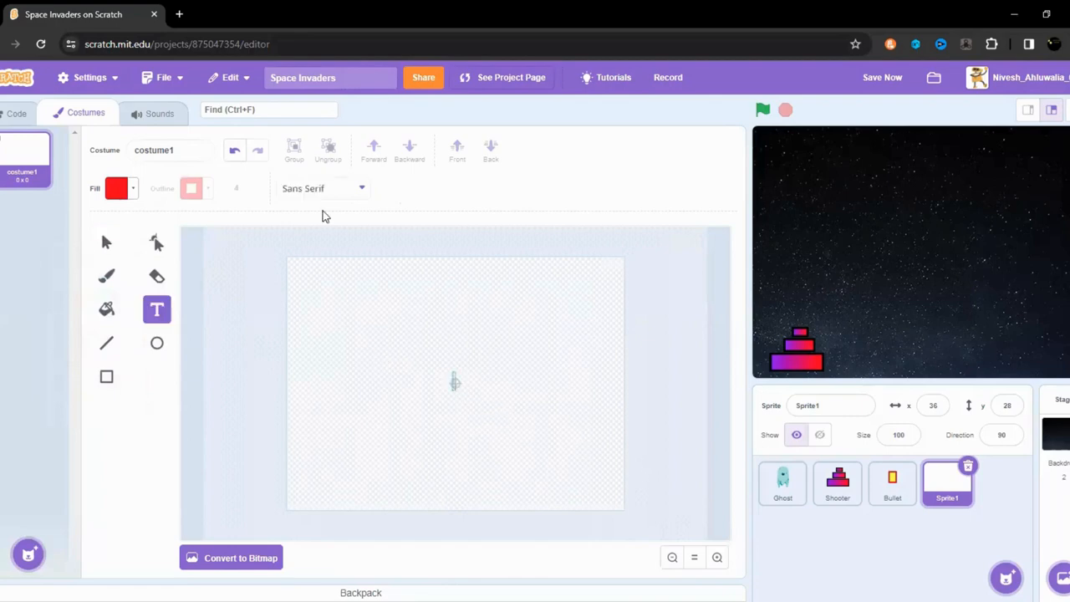
left_click(322, 188)
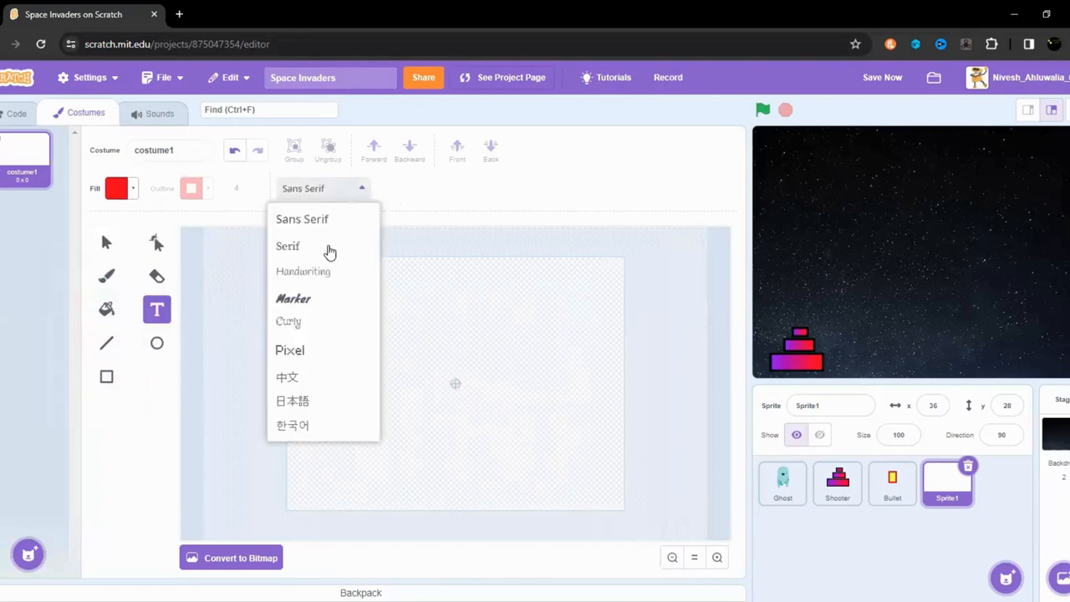
left_click(289, 349)
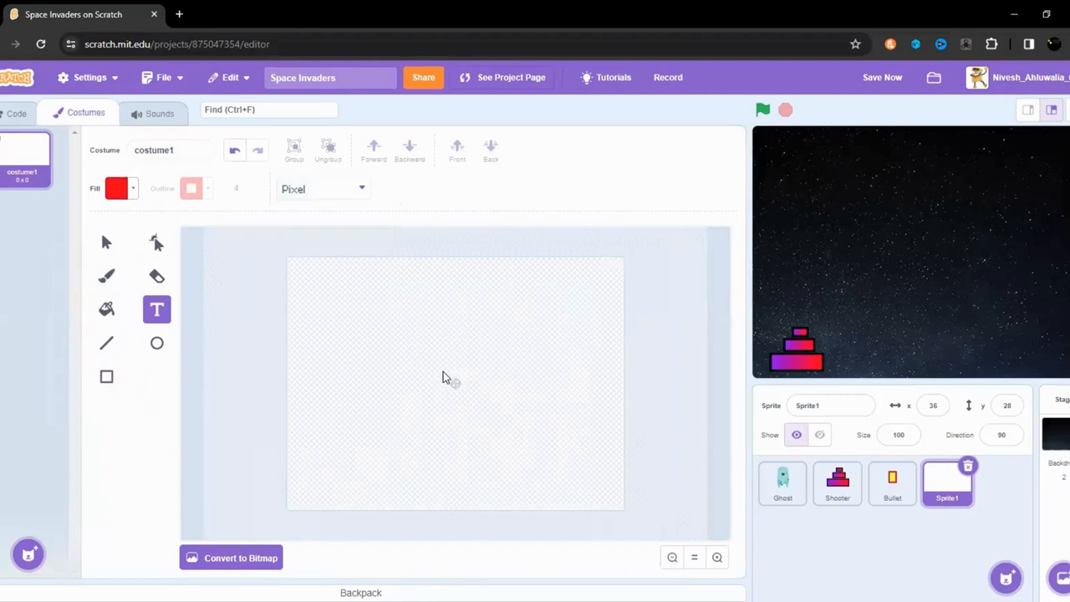
type("Game Over")
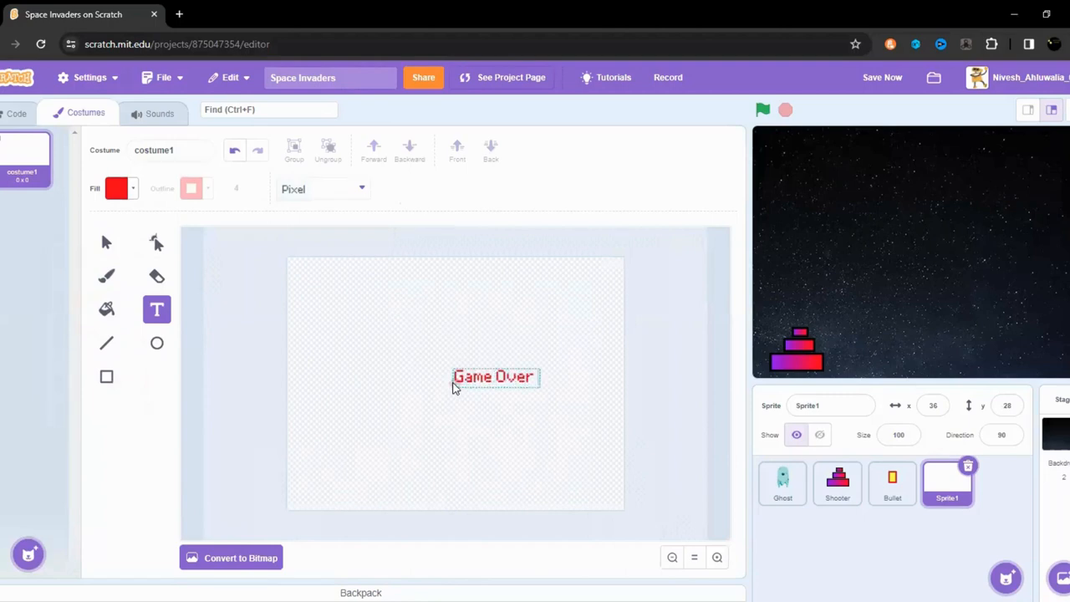
left_click_drag(495, 376, 446, 392)
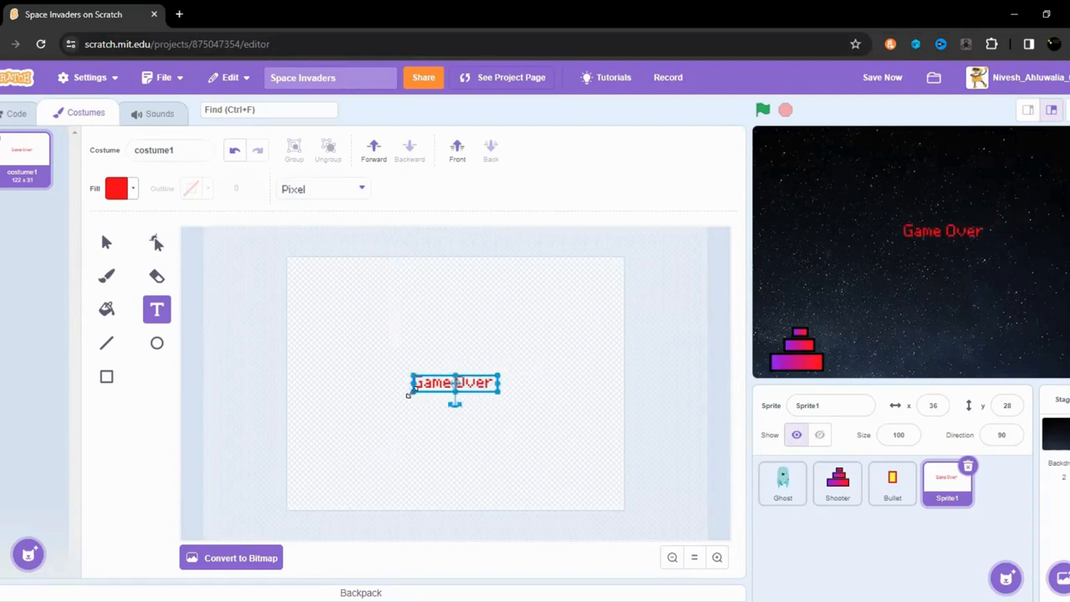
left_click_drag(501, 372, 548, 359)
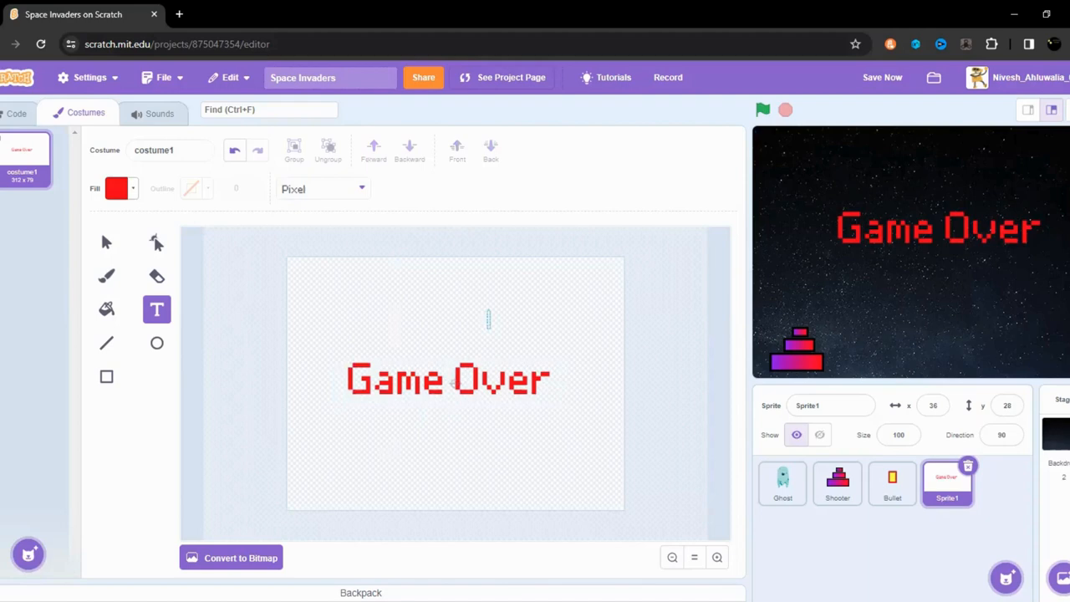
left_click(16, 112)
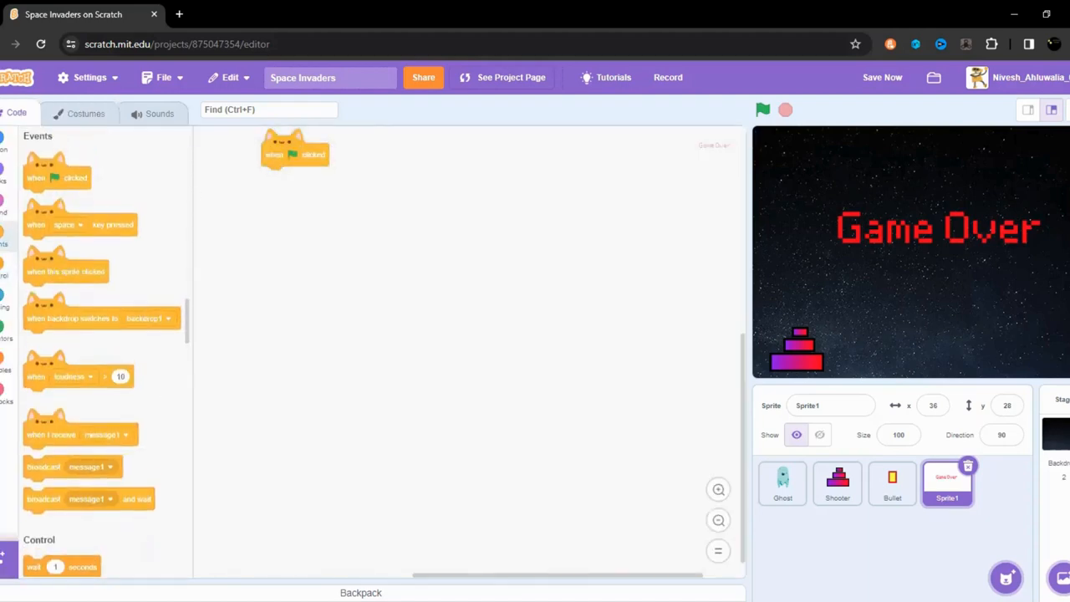
Give Sprite1's green-flag script a hide block and test-run the game.
scroll("down", 3)
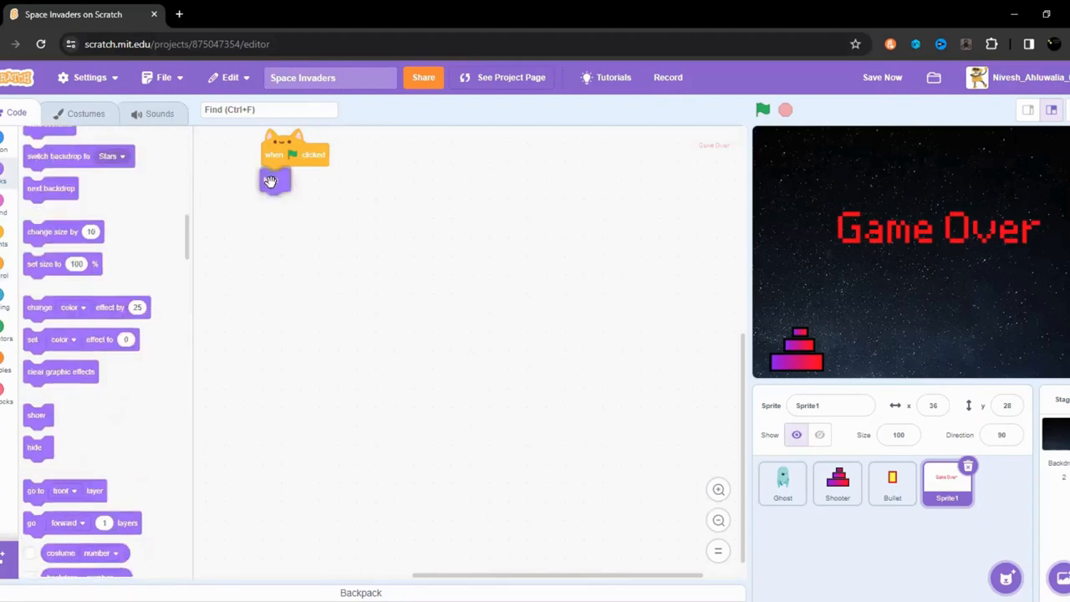
left_click(762, 110)
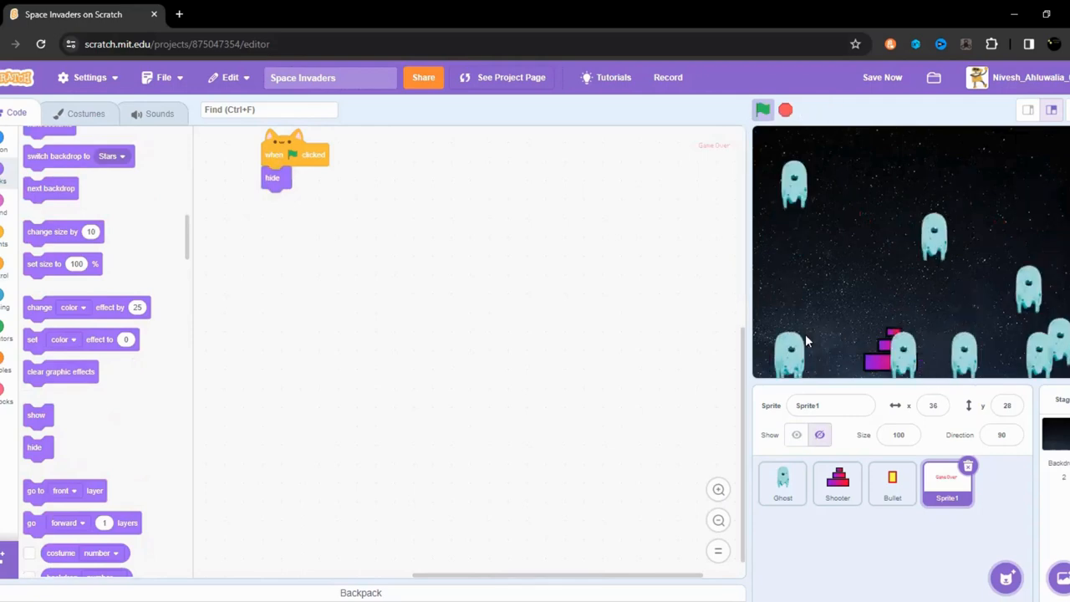
left_click(761, 109)
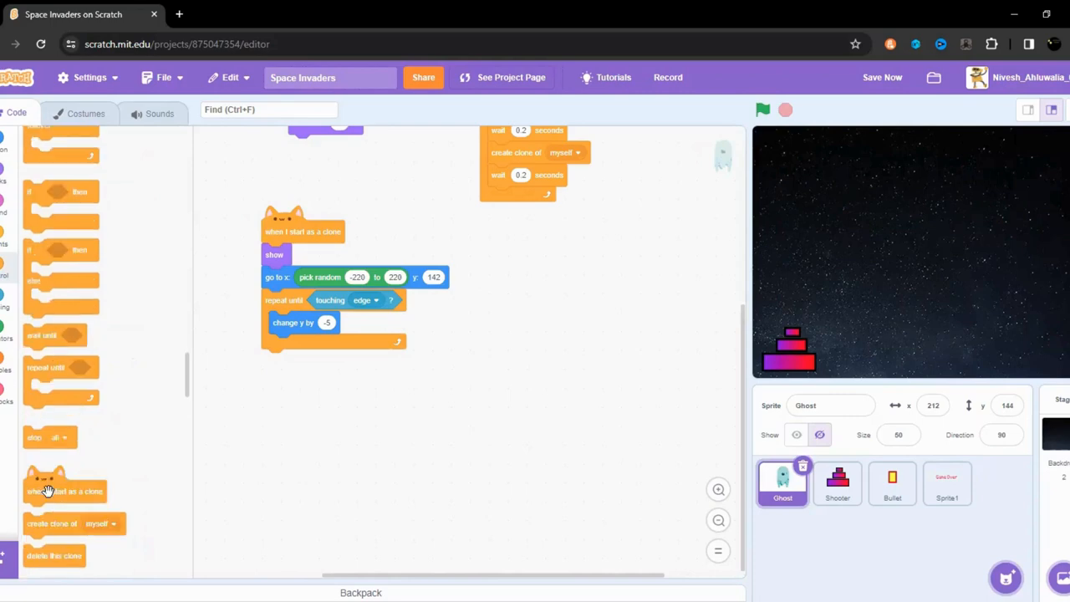
Add a Ghost clone script: wait until touching edge, then delete this clone; test it.
left_click_drag(65, 490, 351, 434)
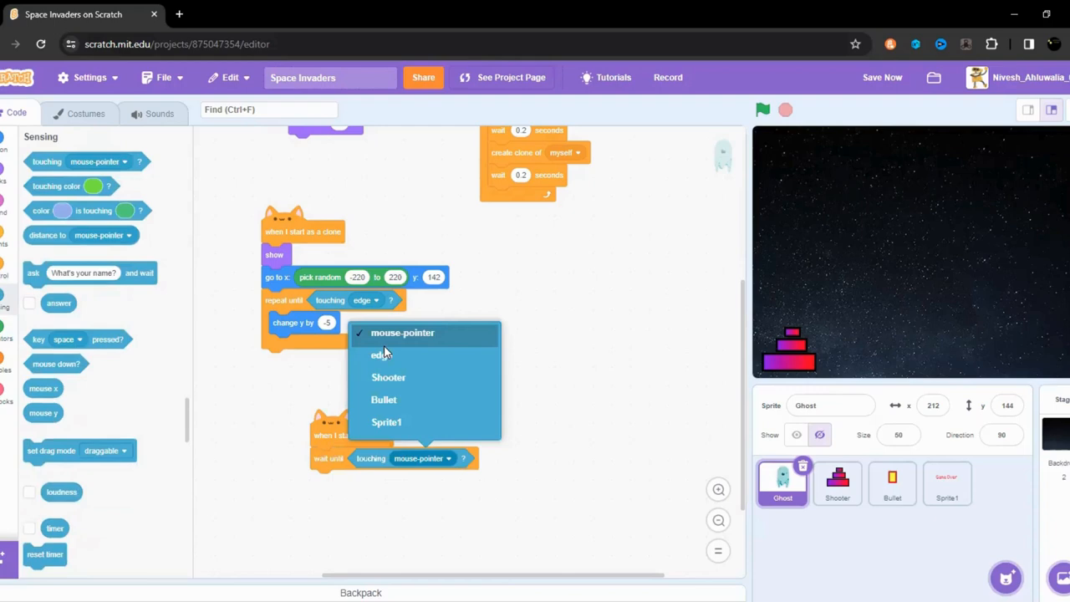
left_click(381, 354)
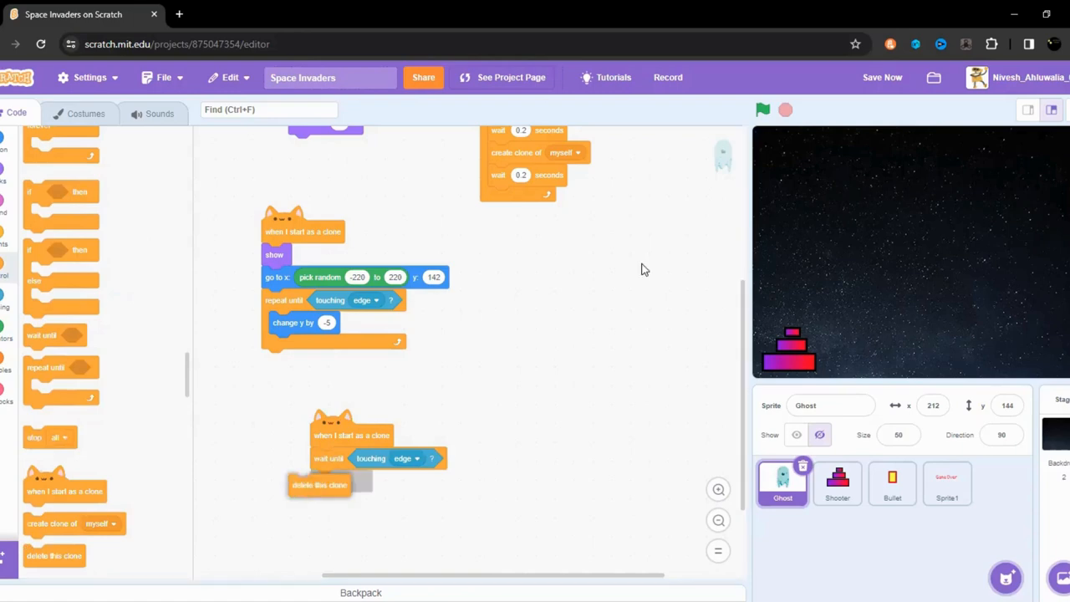
left_click(761, 110)
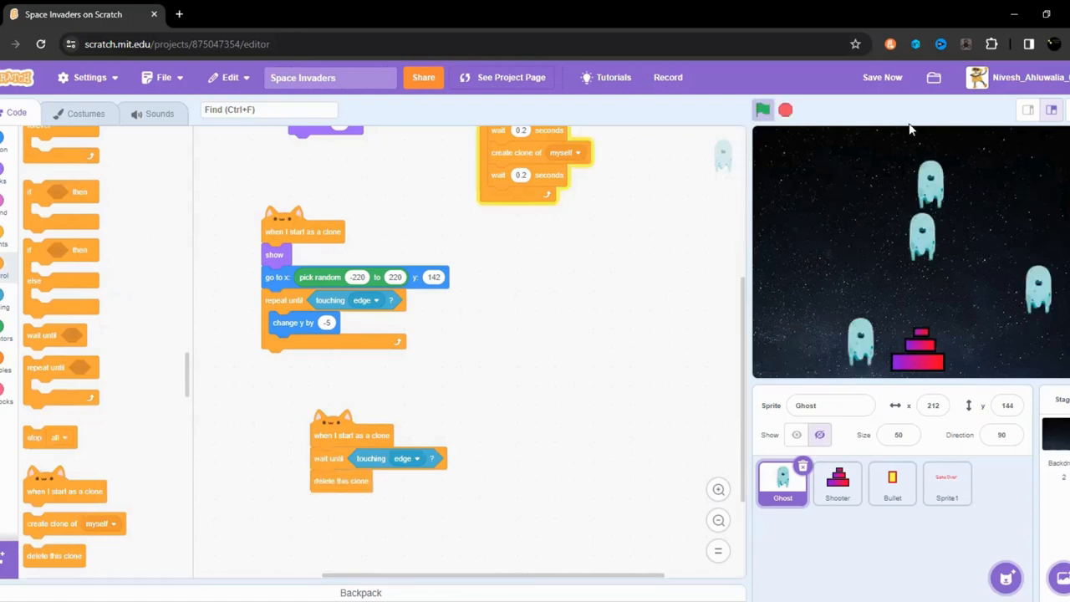
left_click(761, 110)
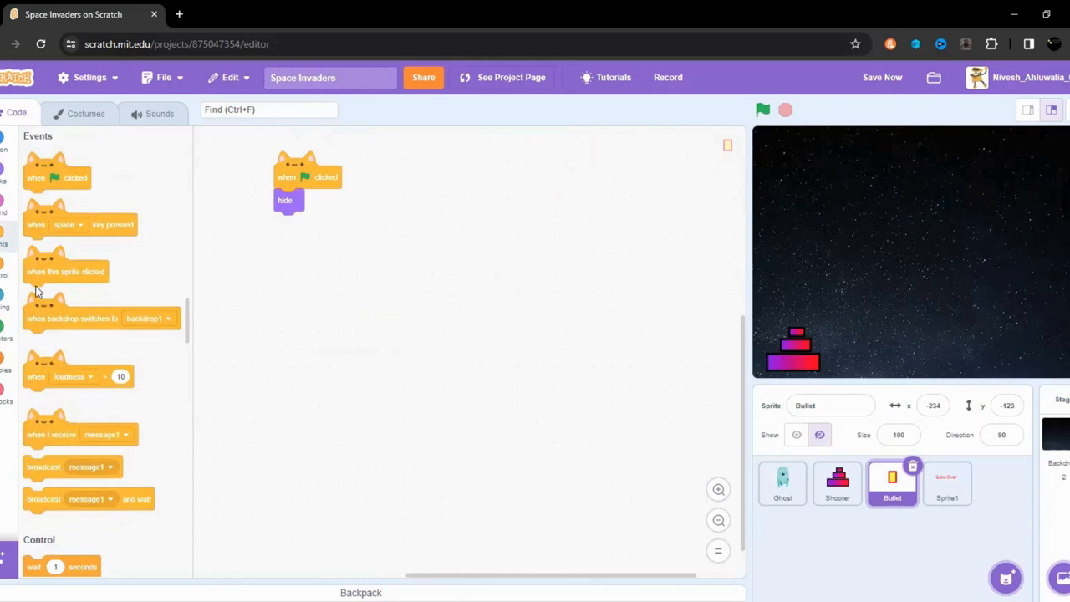
Add a Bullet 'when space key pressed' script and create and rename the score variable.
left_click_drag(80, 224, 409, 217)
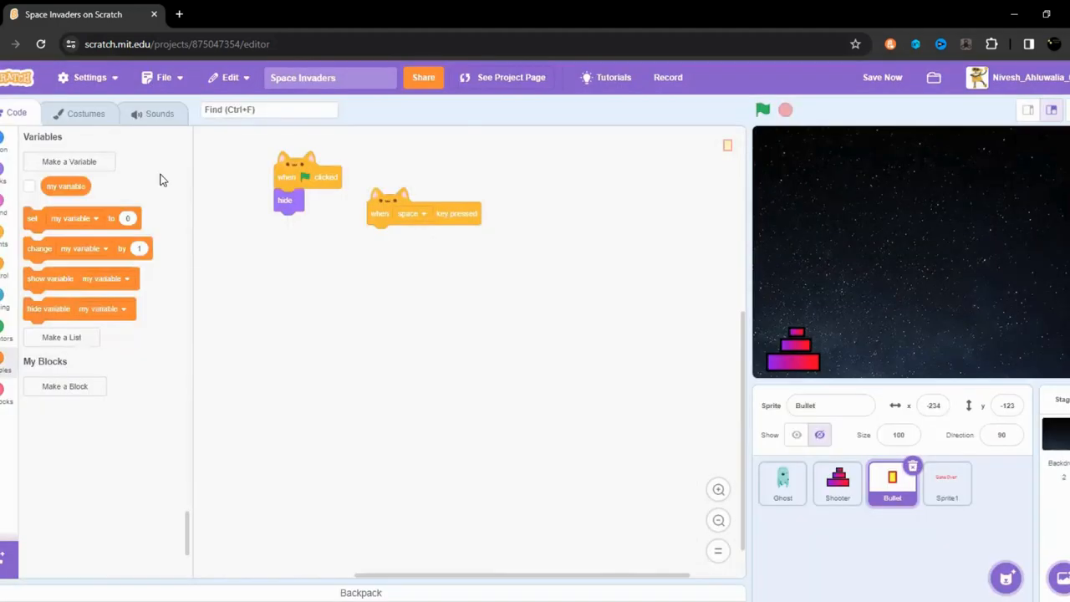
mouse_move(770, 246)
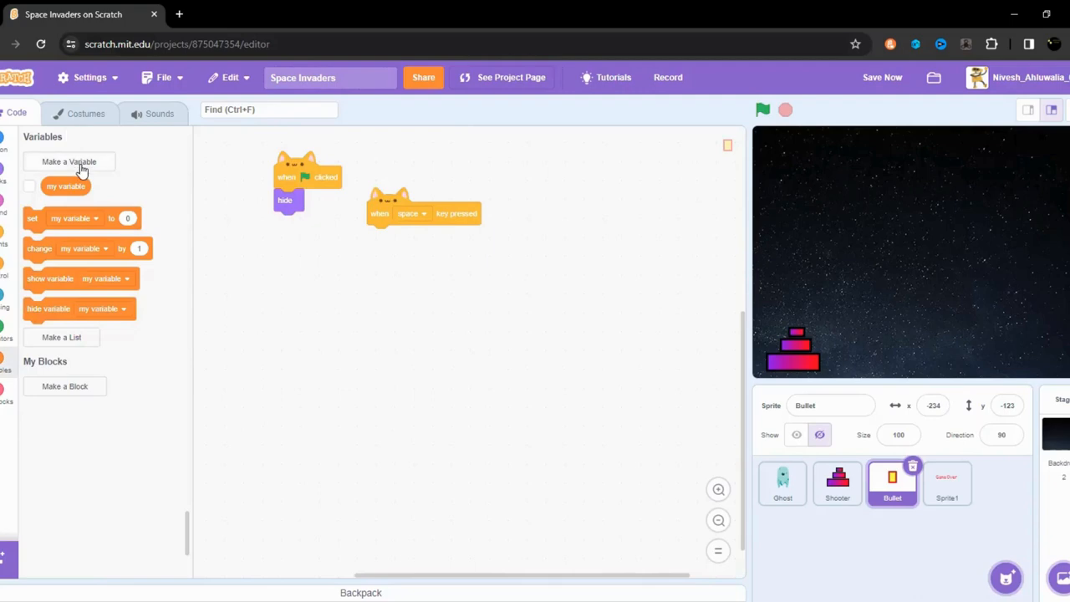
left_click(69, 162)
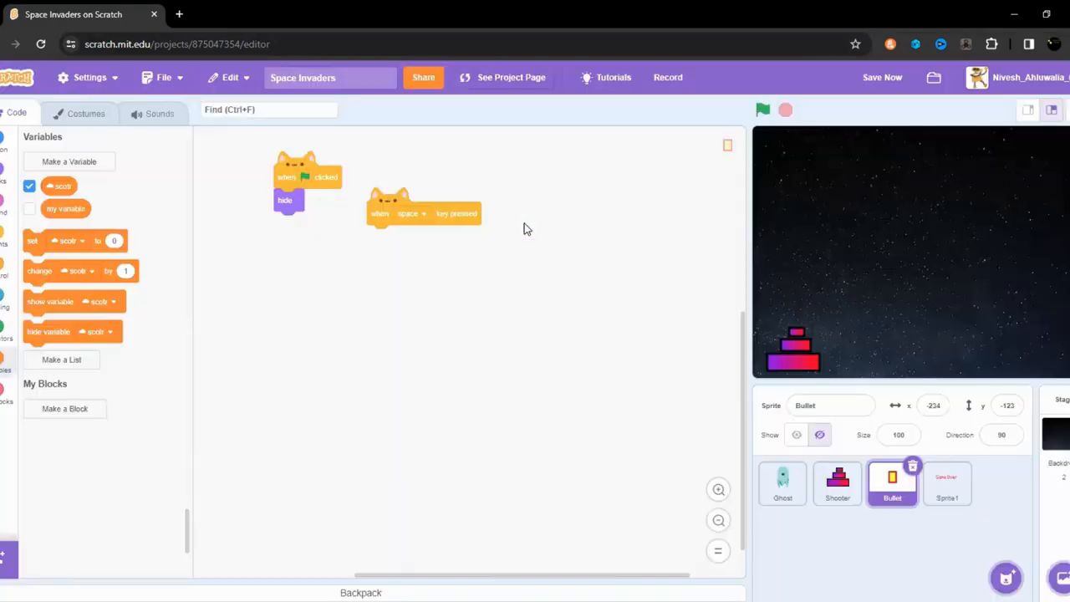
right_click(58, 186)
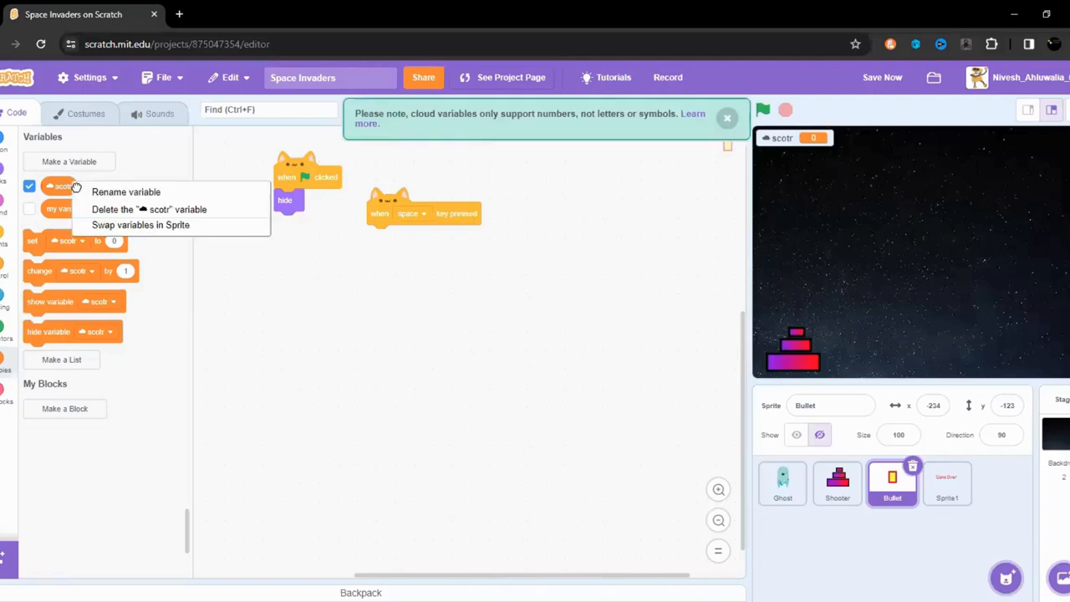
left_click(126, 191)
type("score")
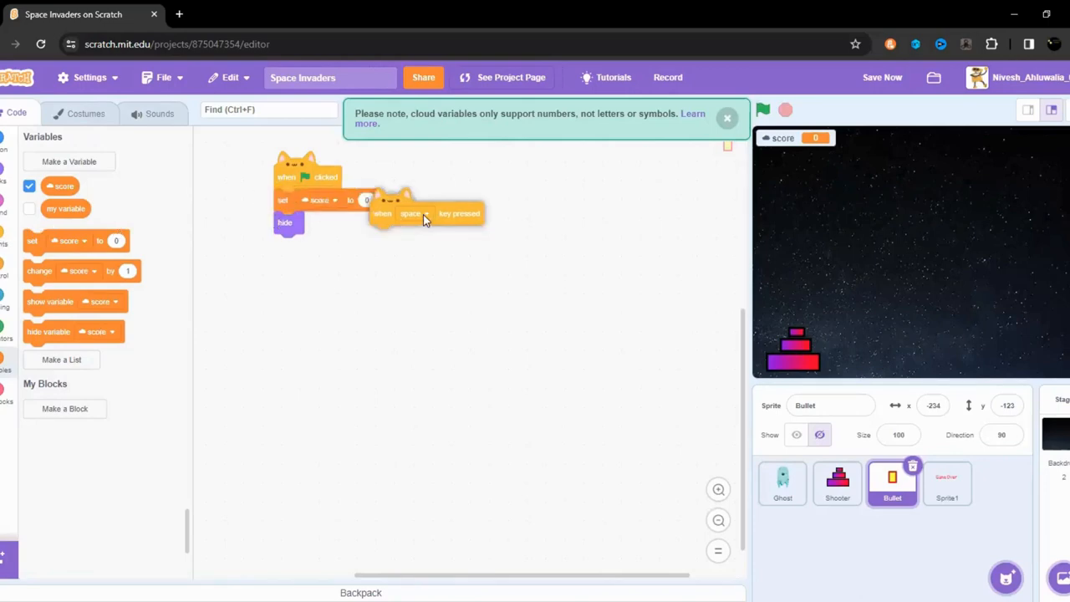
Reset score to 0 at start and make the space-key loop create Bullet clones.
left_click_drag(427, 213, 483, 225)
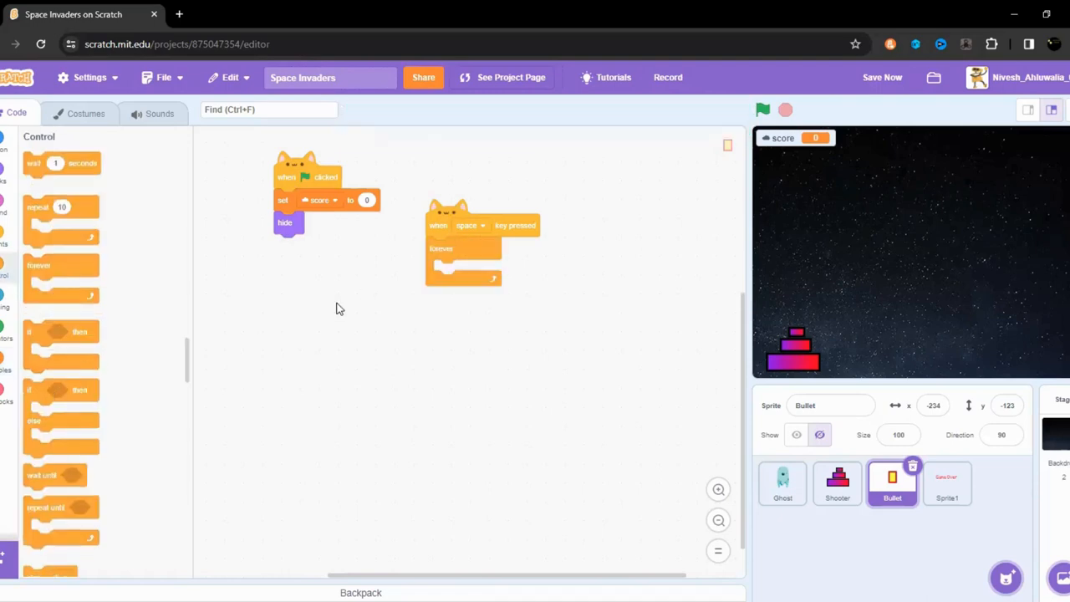
scroll("down", 3)
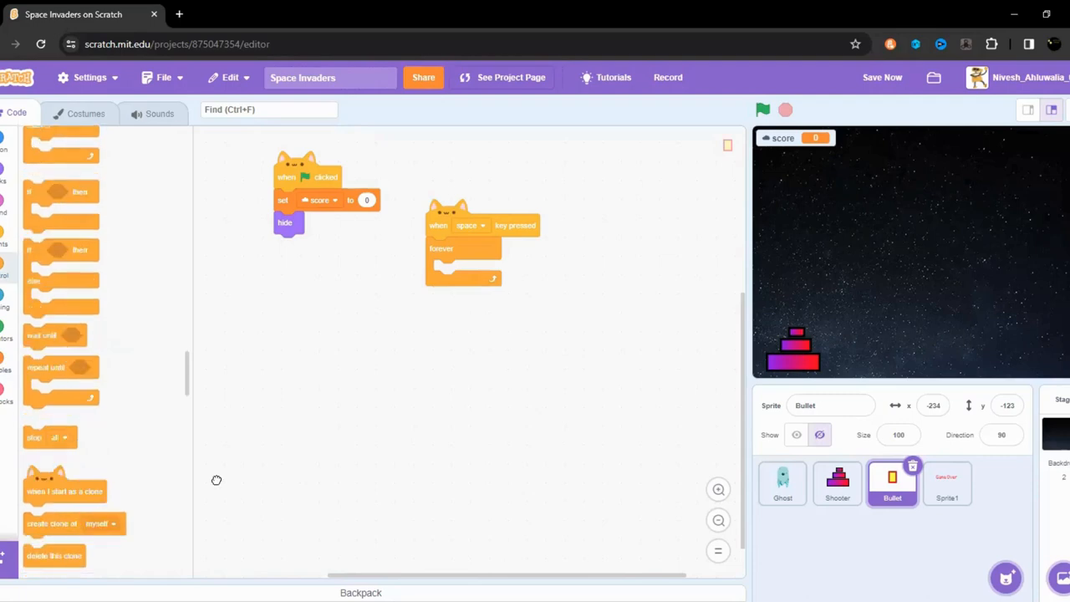
left_click_drag(74, 524, 462, 270)
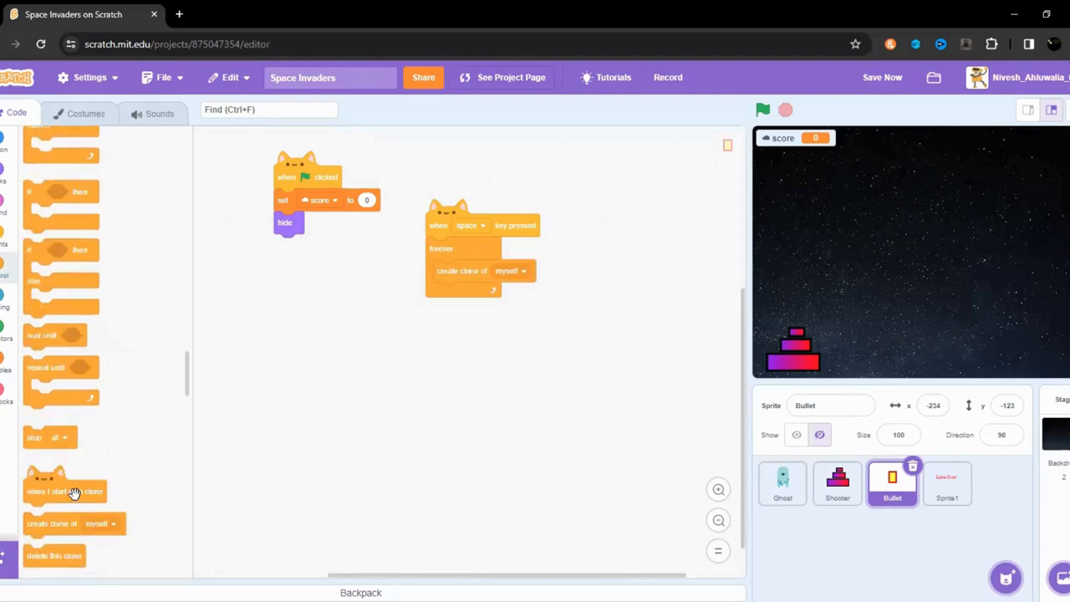
Build the Bullet clone script: show, move until touching edge, then delete this clone.
left_click_drag(64, 491, 314, 338)
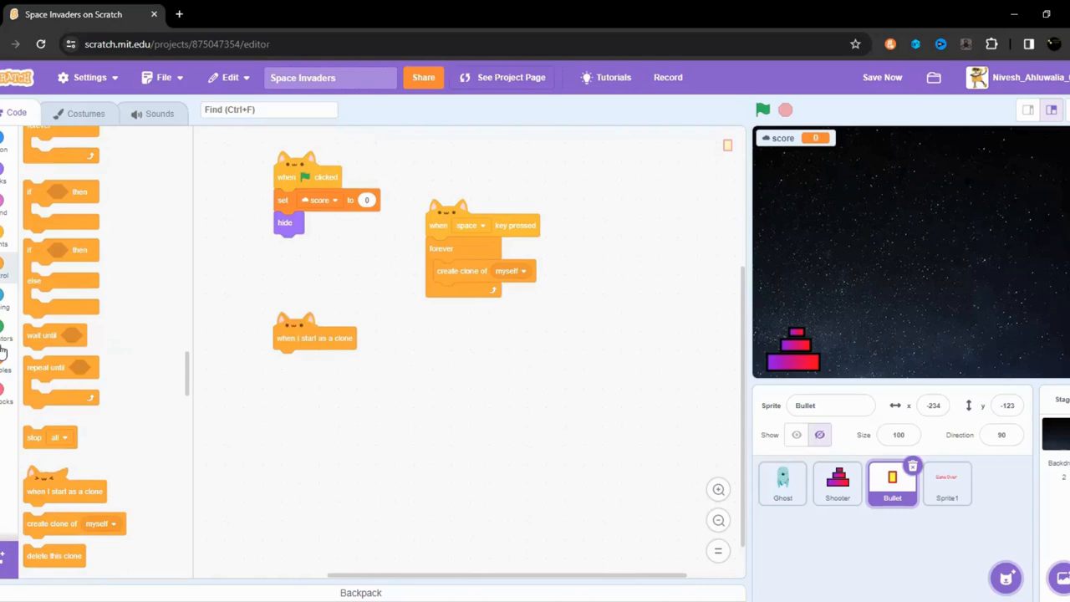
scroll("down", 3)
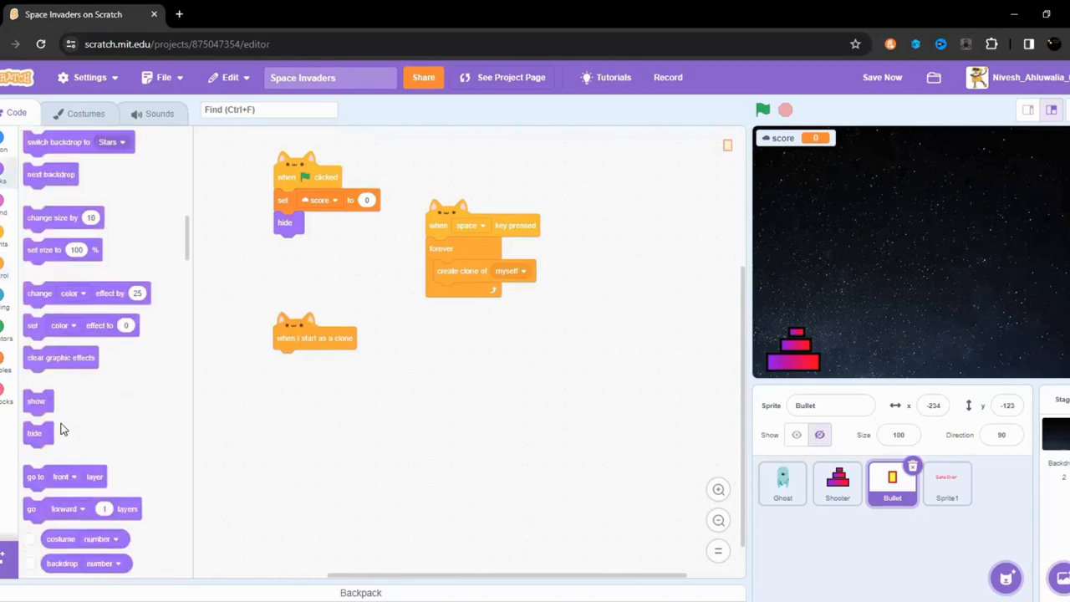
scroll("down", 3)
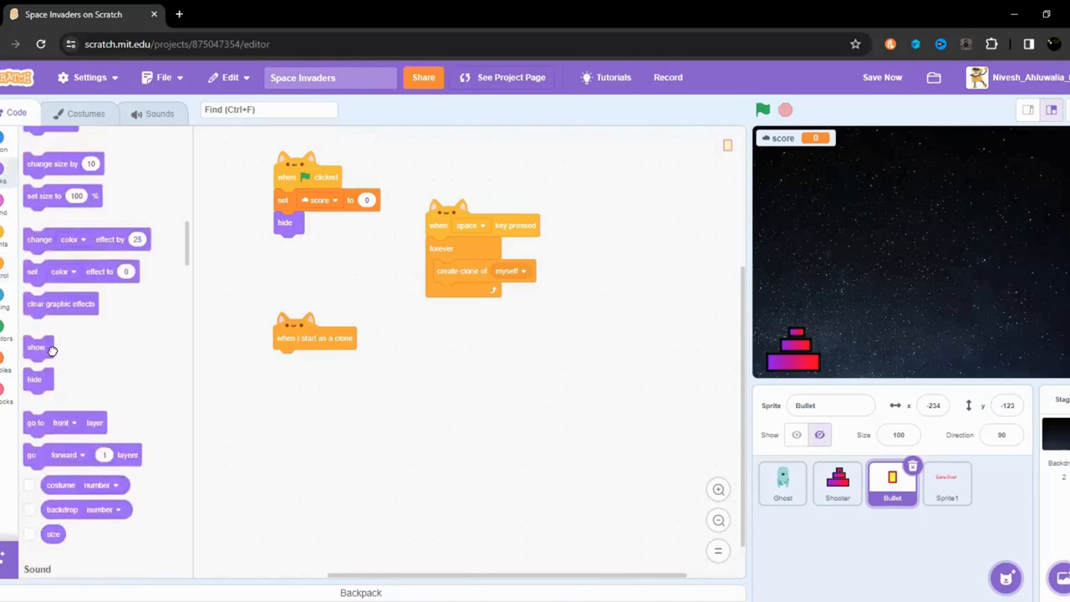
left_click_drag(36, 347, 286, 361)
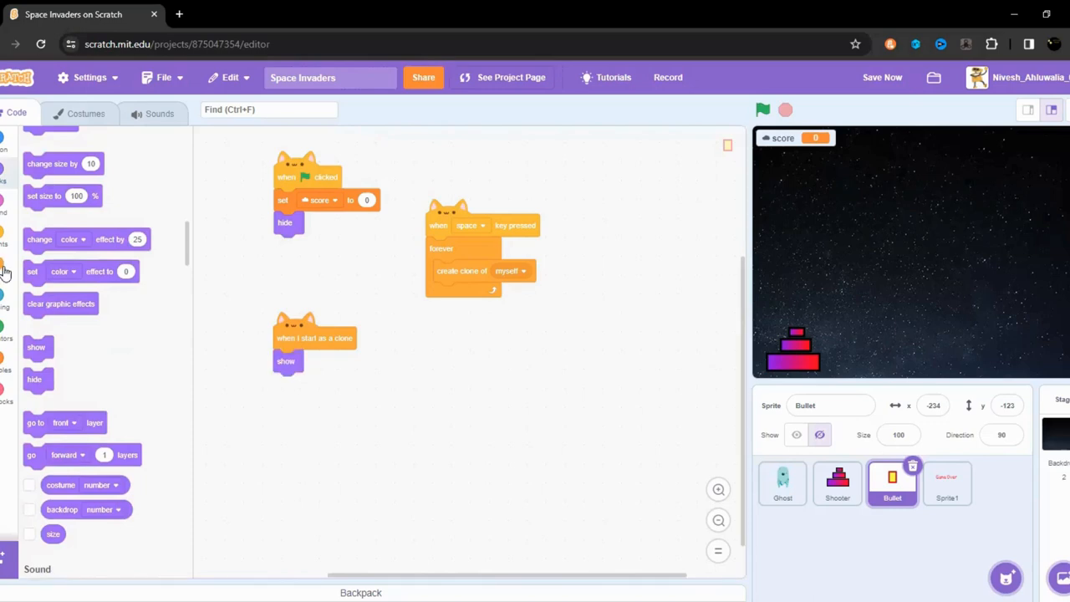
scroll("down", 3)
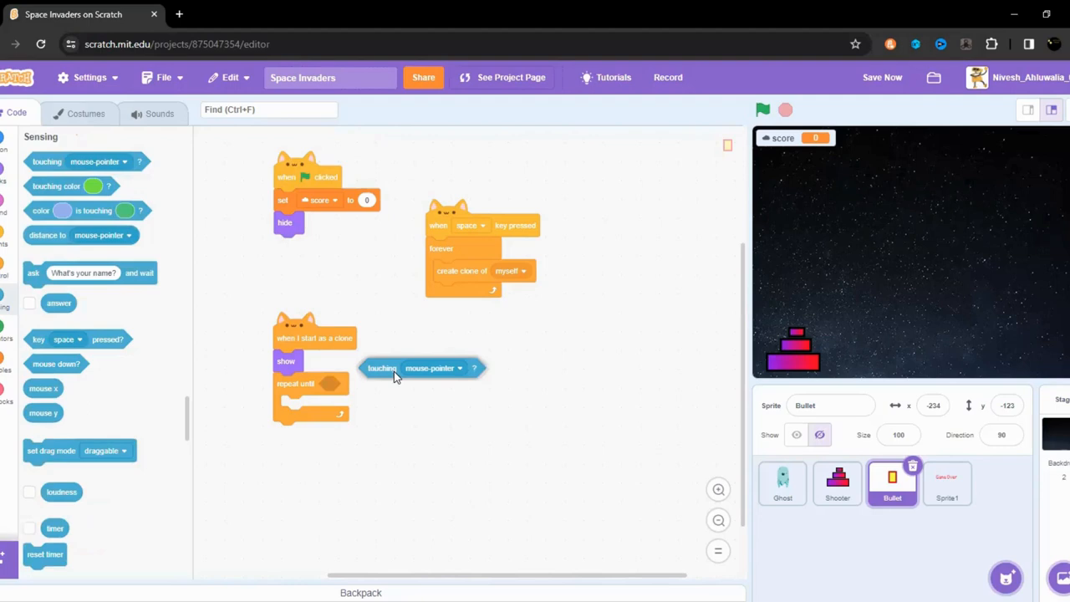
left_click(373, 383)
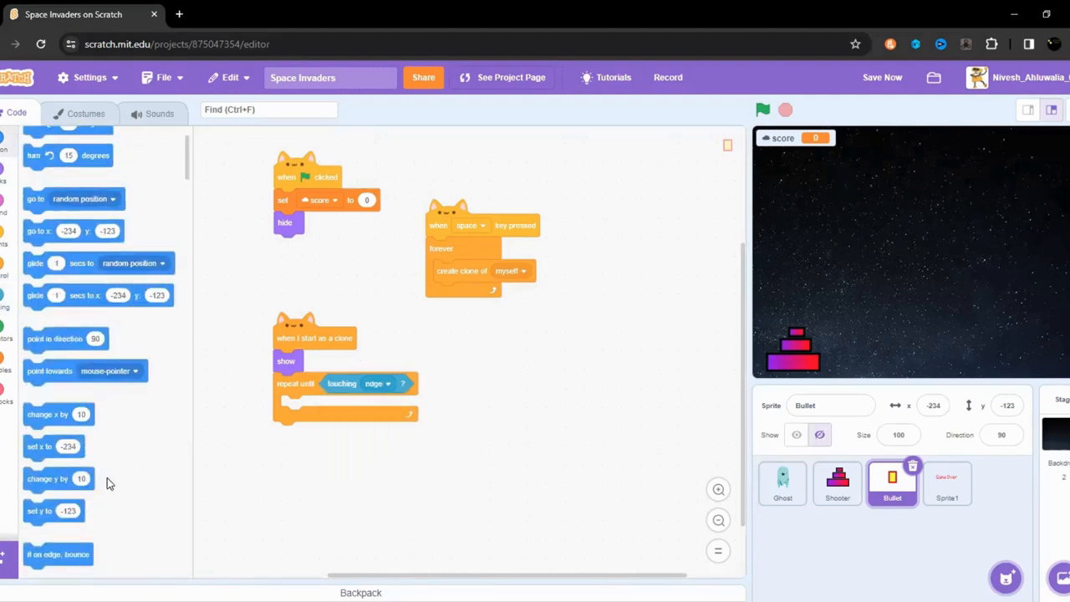
scroll("down", 3)
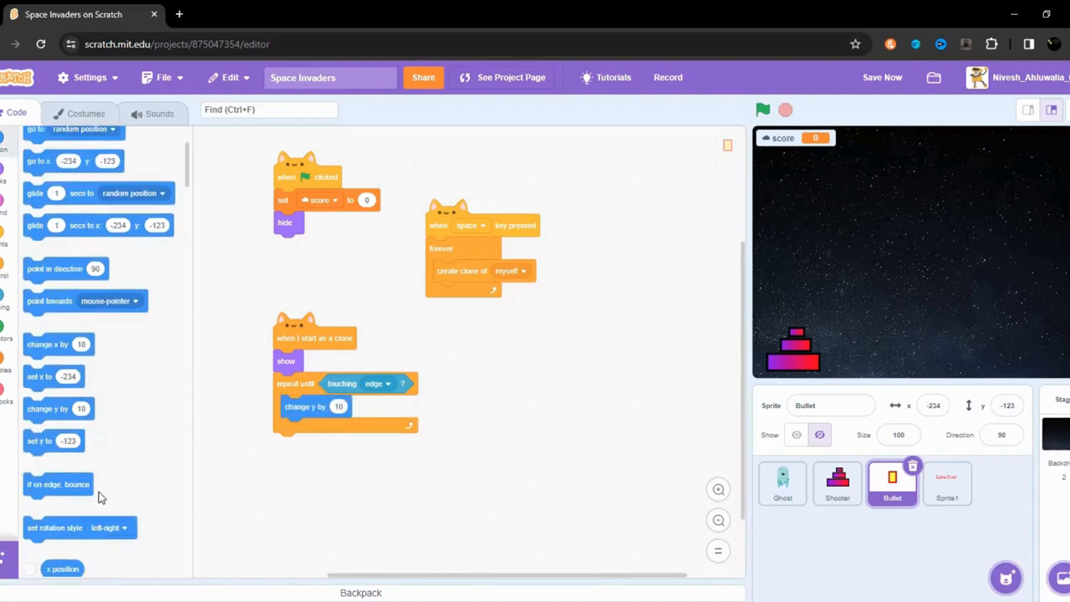
scroll("down", 3)
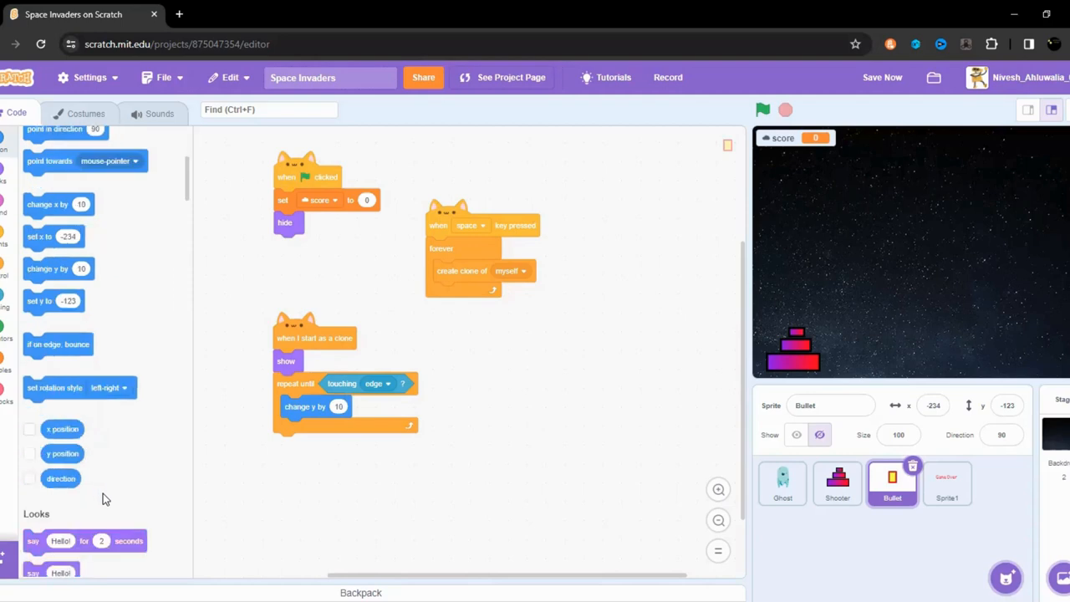
scroll("down", 3)
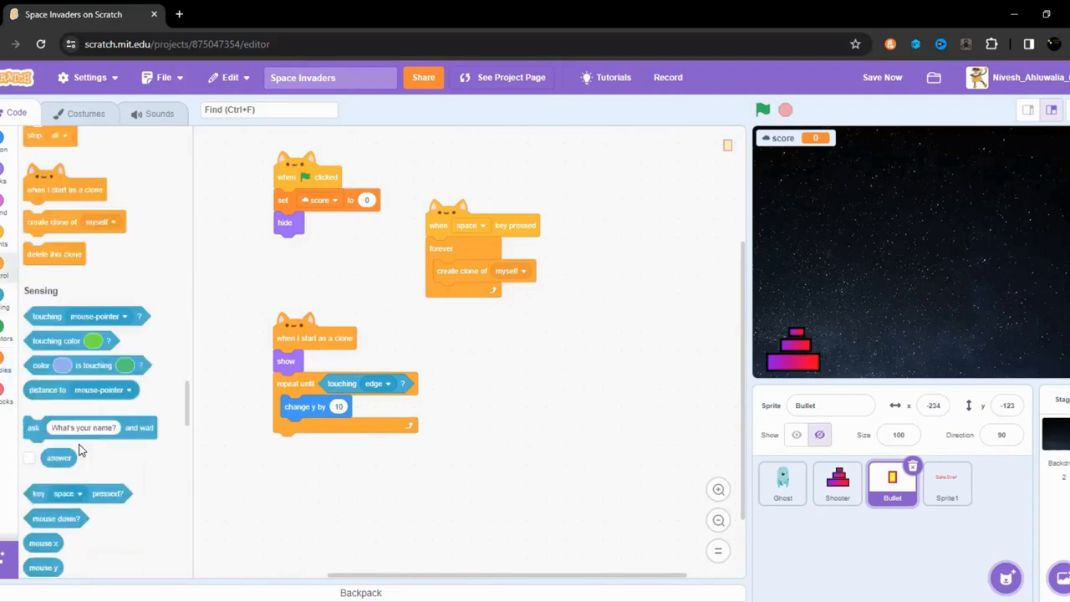
scroll("down", 3)
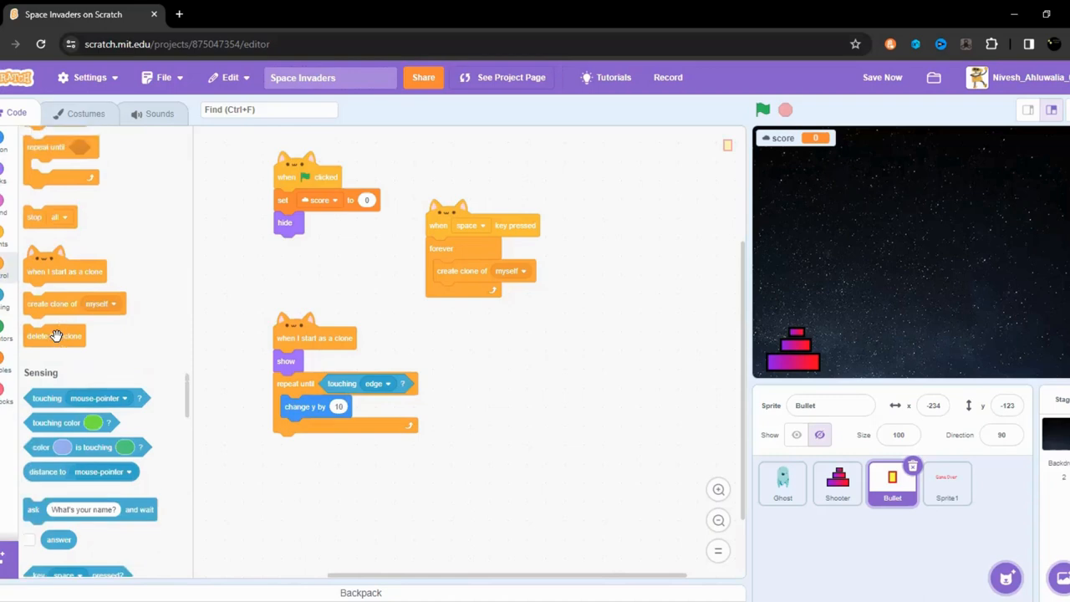
left_click_drag(55, 336, 304, 444)
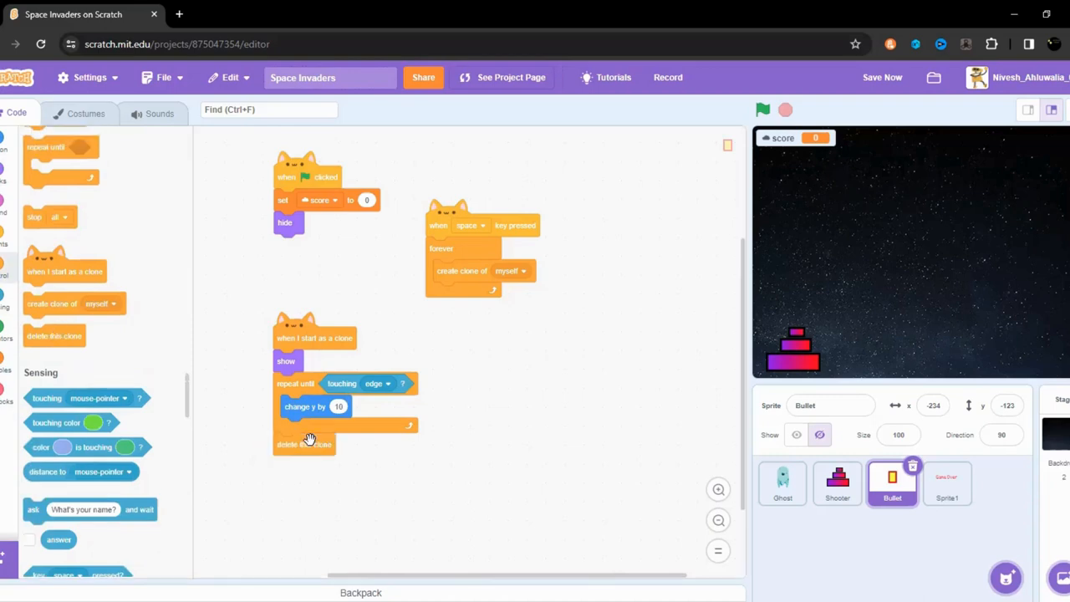
mouse_move(765, 125)
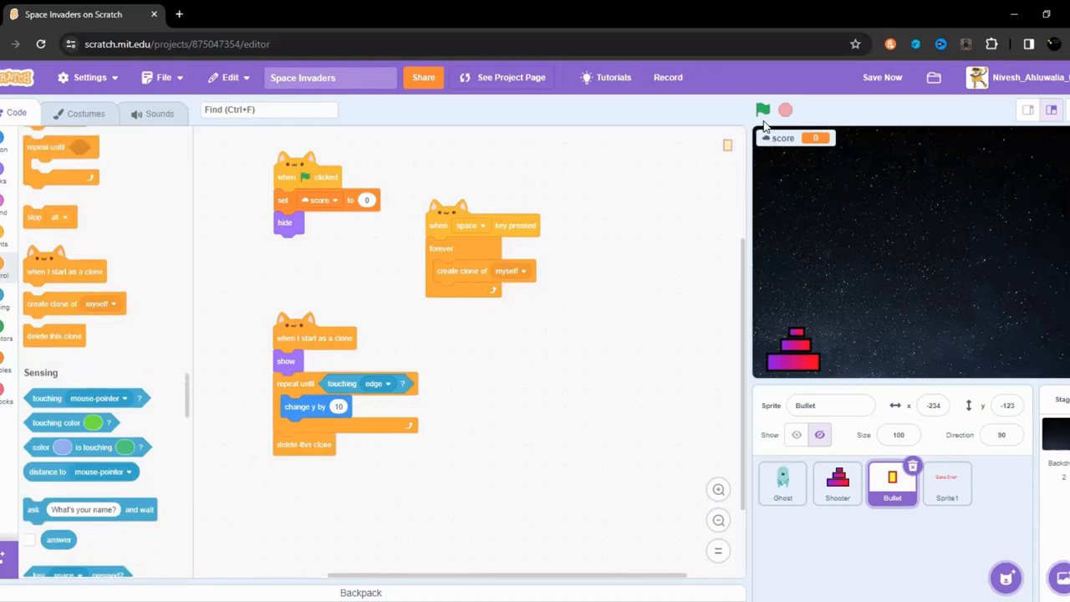
Test-run the bullets, then switch the Bullet sprite's Show option on.
left_click(762, 110)
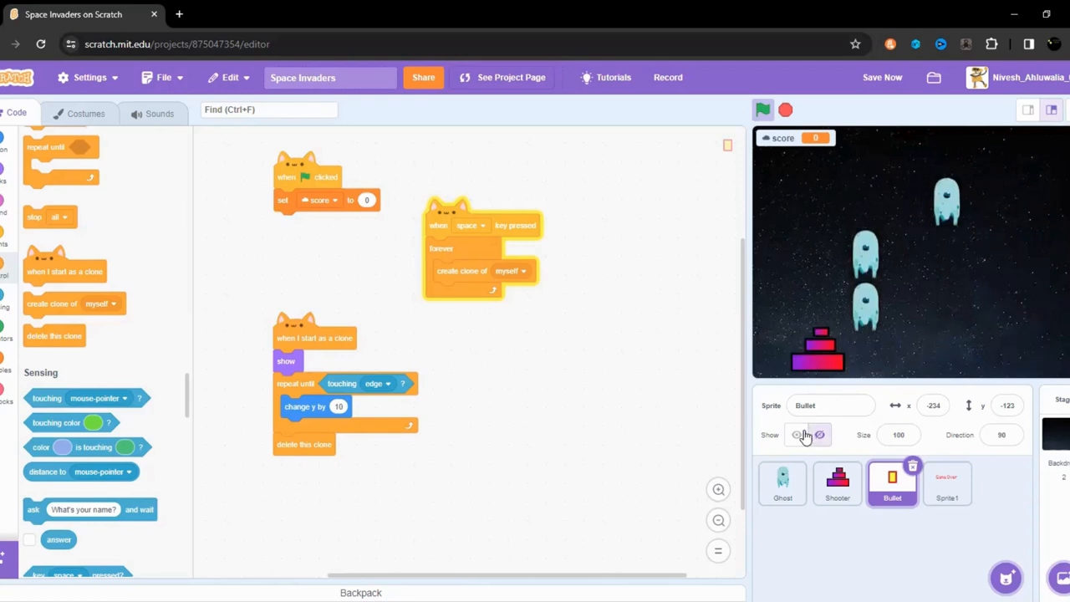
left_click(796, 434)
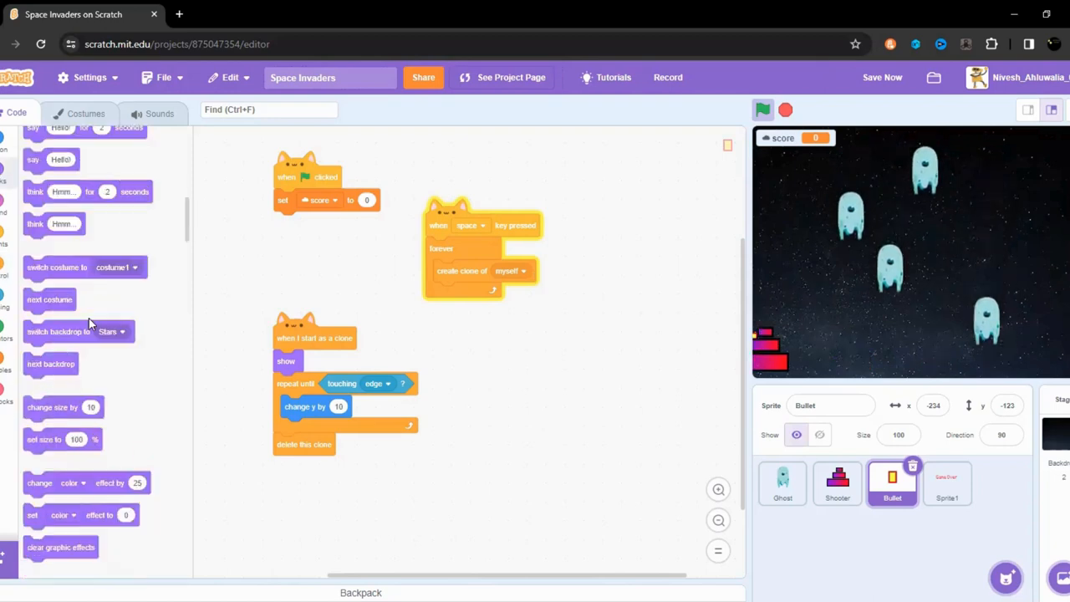
scroll("down", 3)
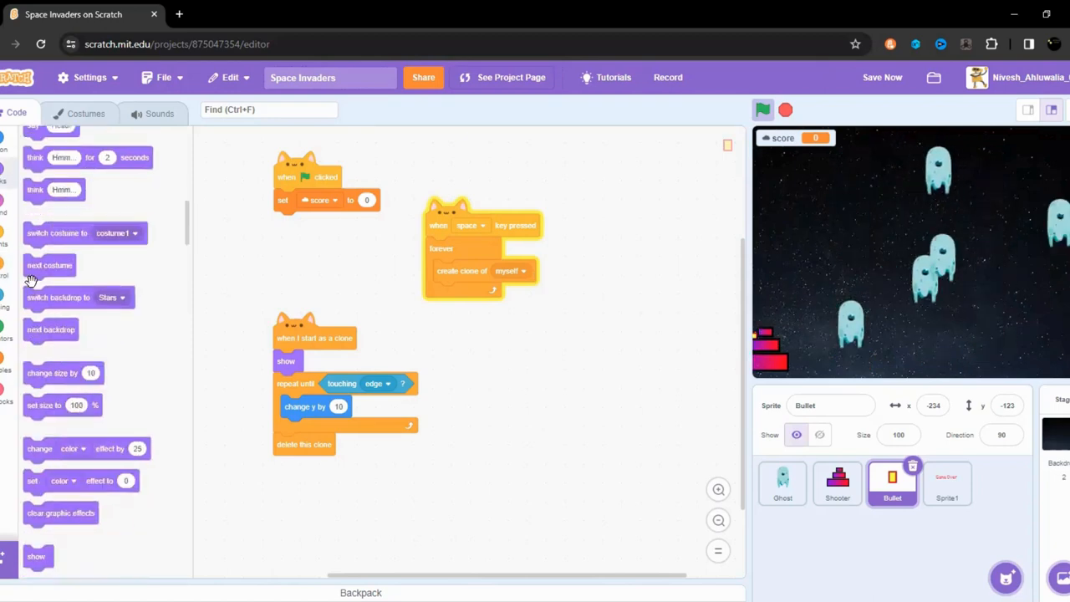
scroll("down", 3)
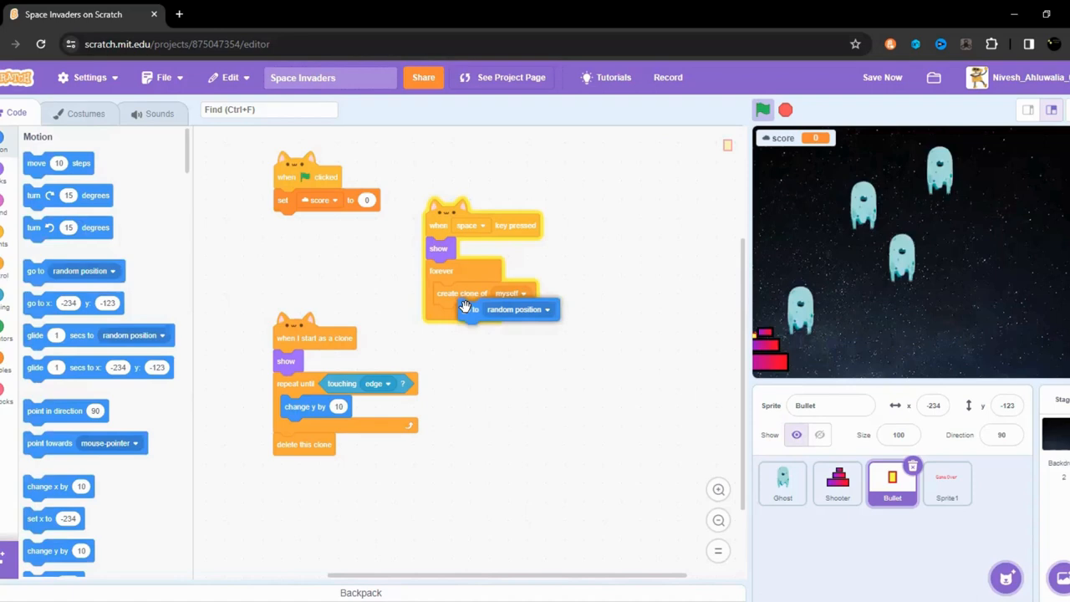
Move a 'go to Shooter' block into the Bullet's green-flag script and test firing.
left_click(519, 309)
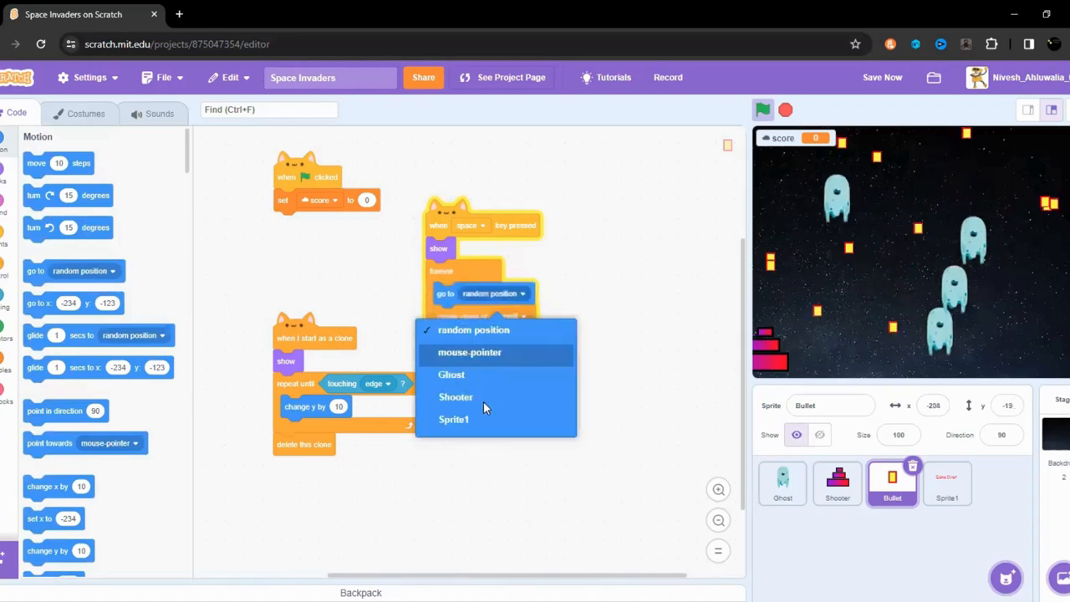
left_click(456, 396)
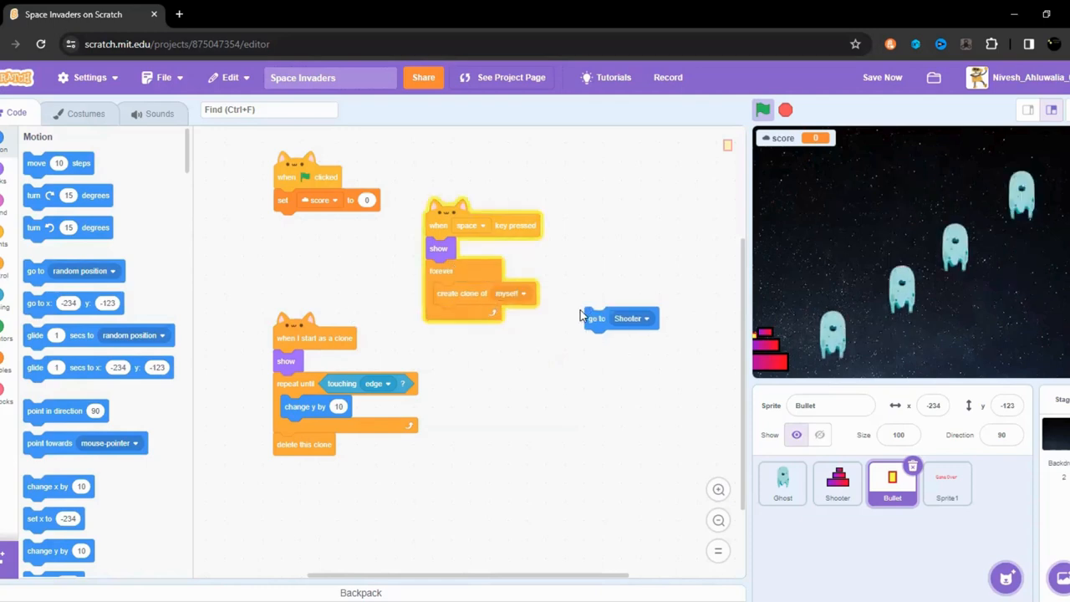
left_click_drag(619, 317, 372, 232)
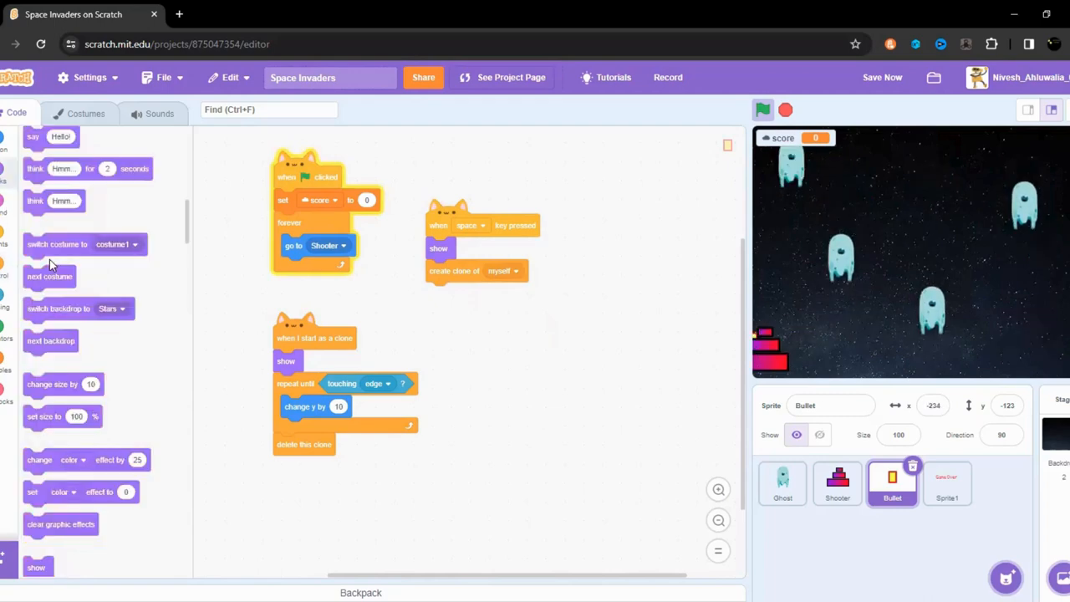
scroll("down", 3)
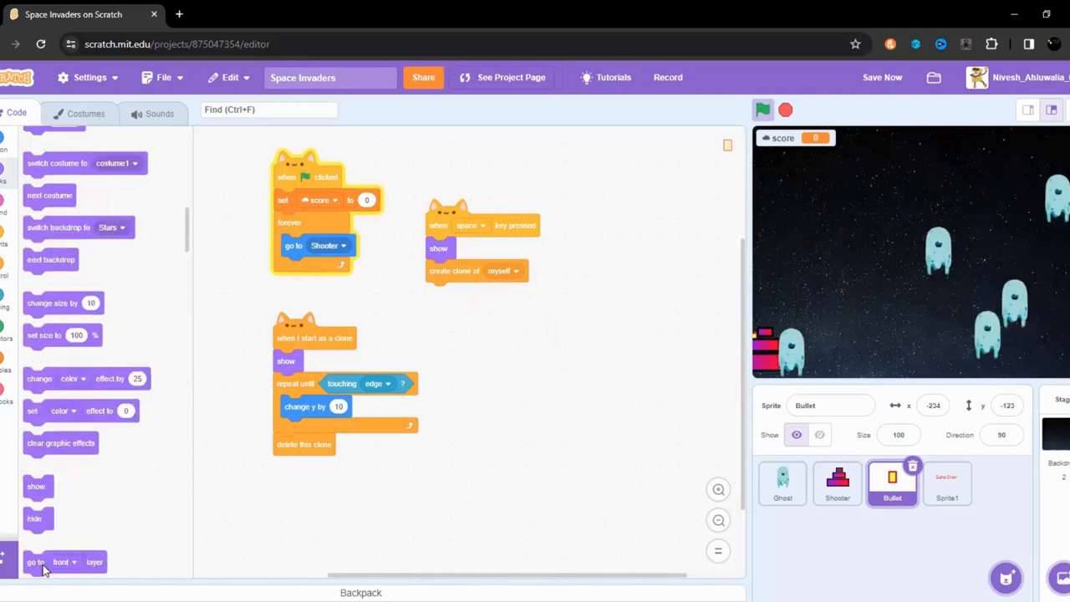
scroll("down", 3)
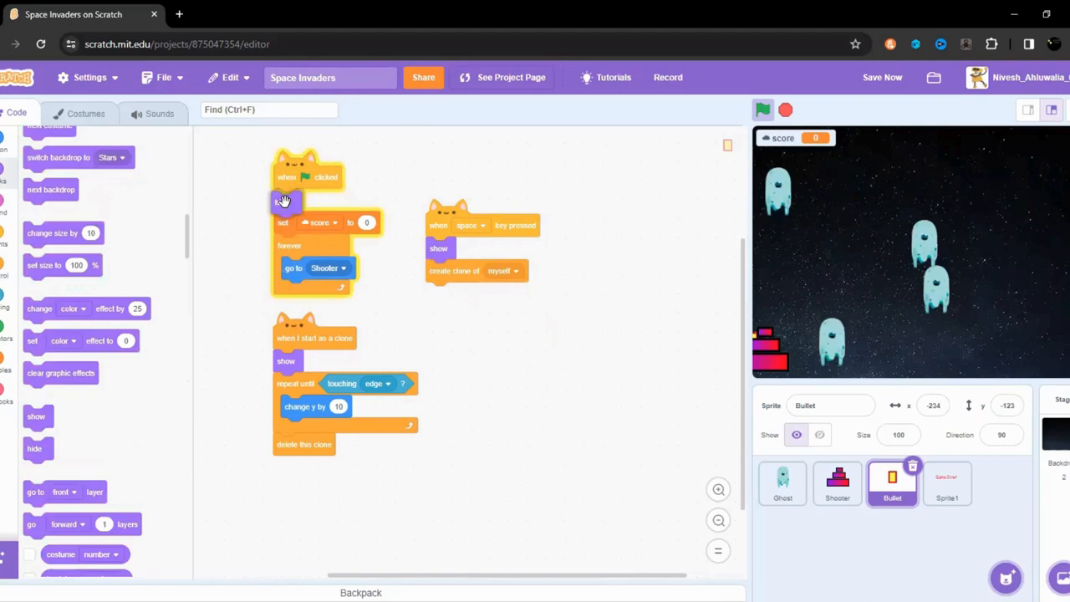
left_click(762, 110)
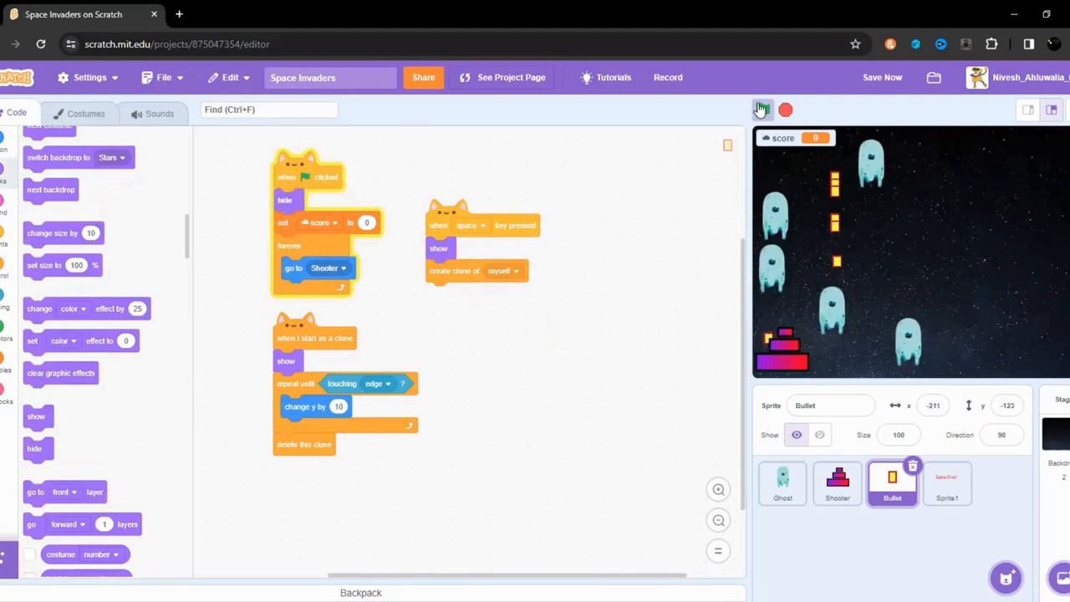
left_click(762, 110)
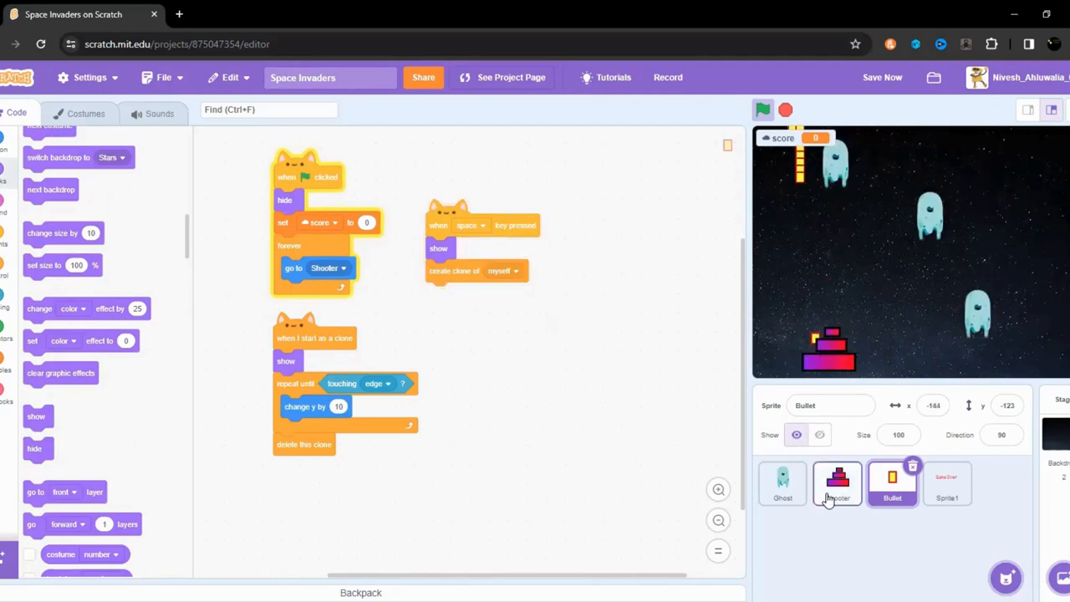
Check the Ghost's scoring clone scripts, then return to the Shooter's scripts.
left_click(837, 483)
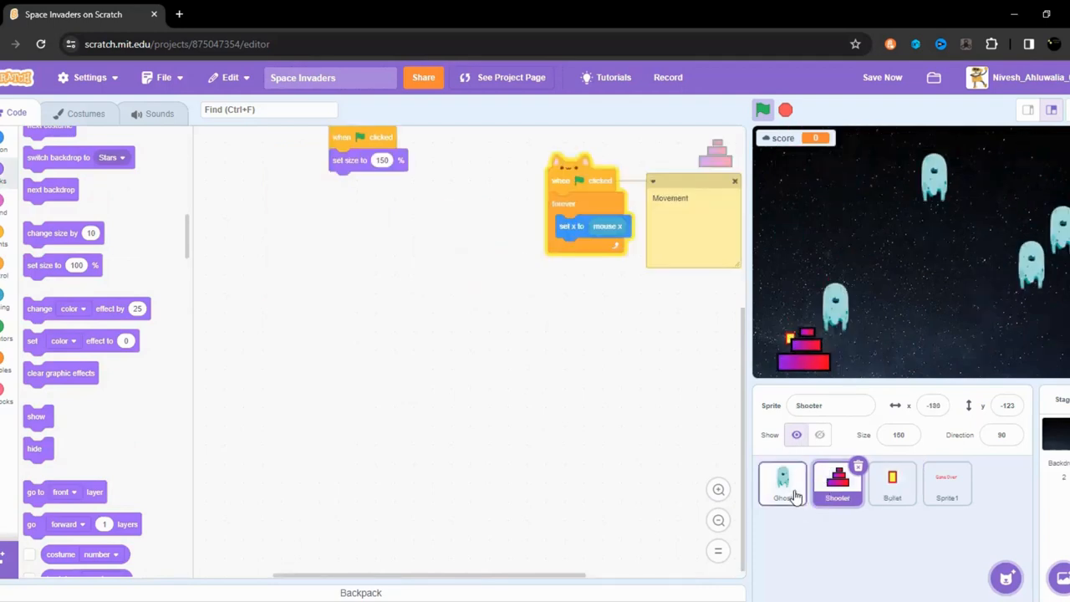
left_click(783, 483)
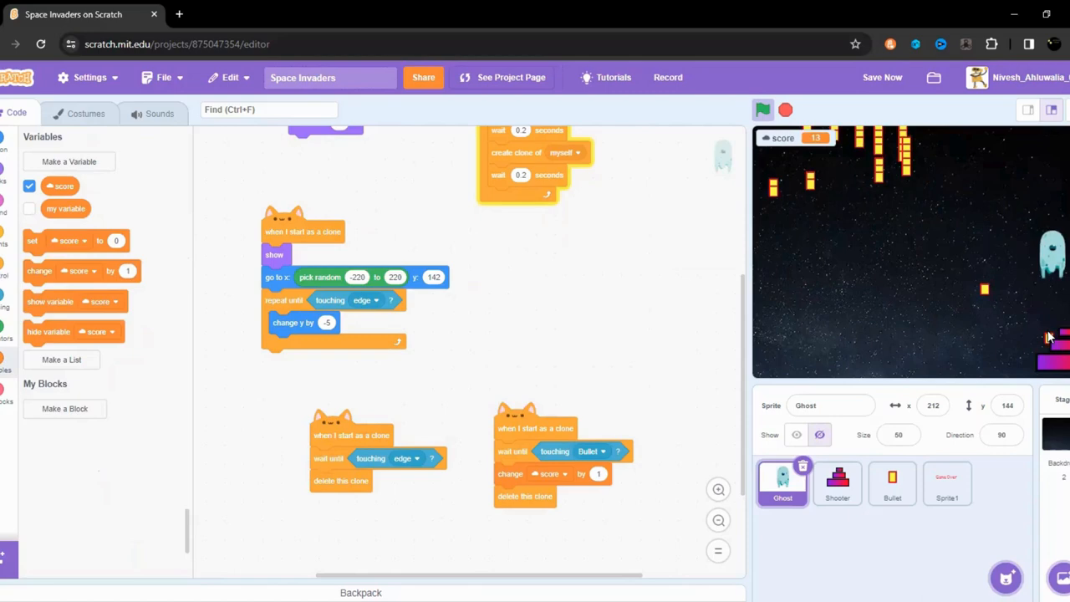
left_click(837, 483)
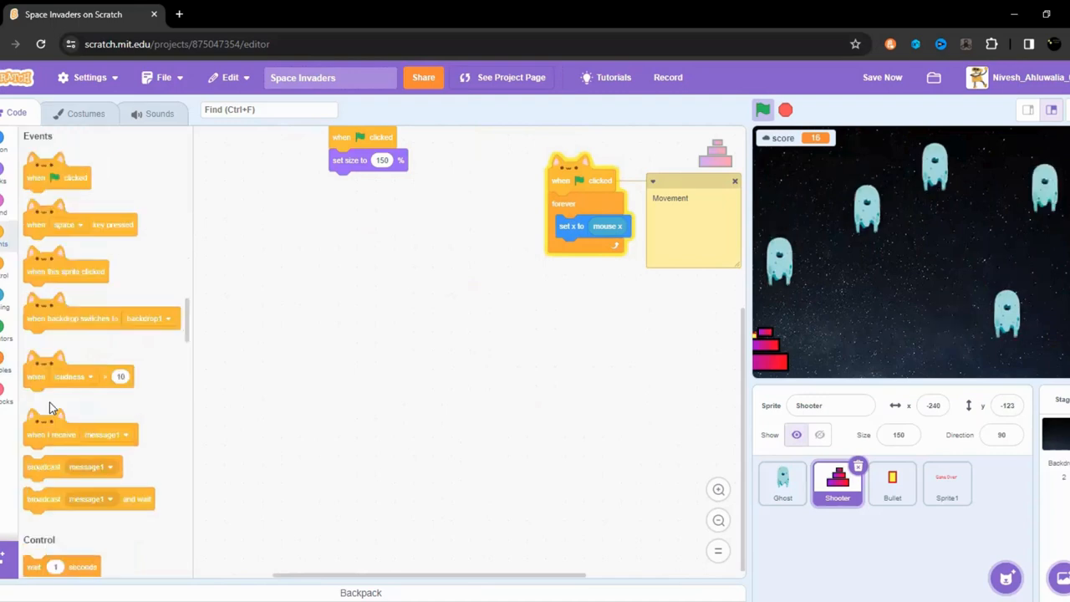
Put a 'touching Ghost' condition inside the Shooter's new 'wait until' block.
scroll("down", 3)
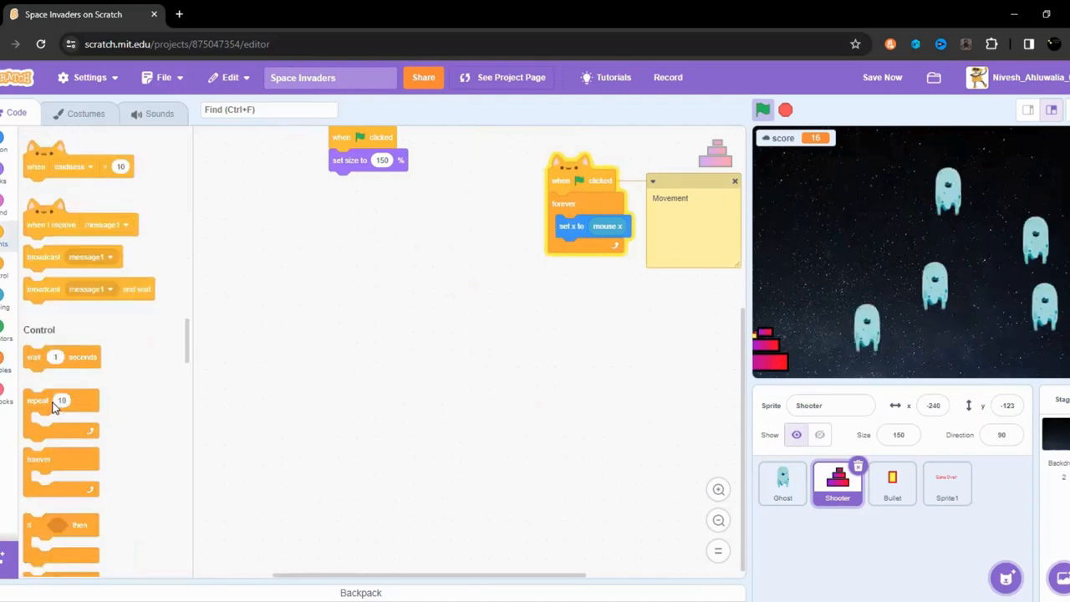
scroll("down", 3)
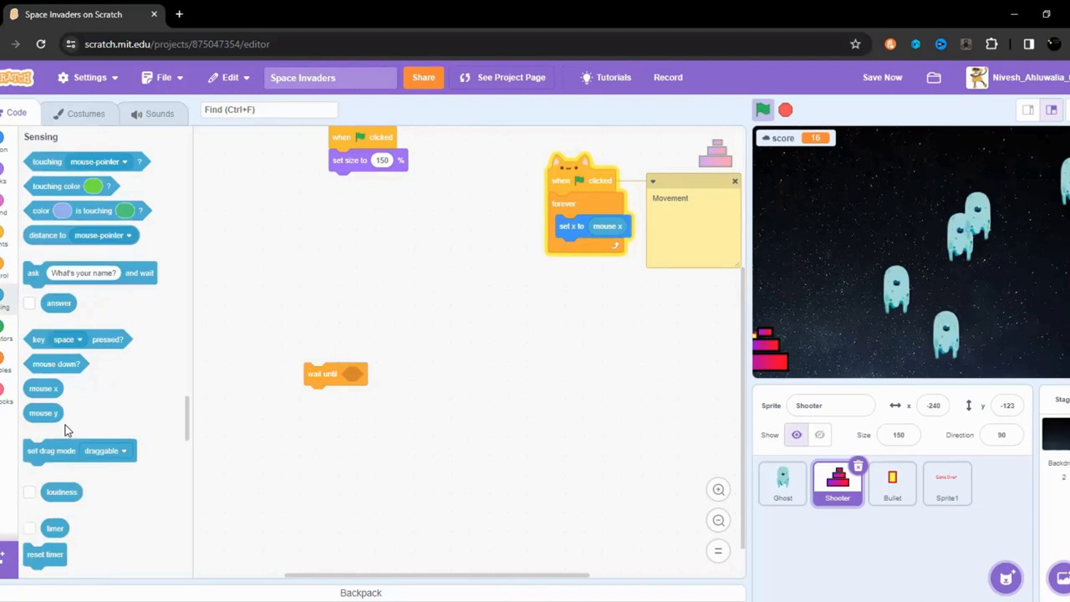
left_click_drag(82, 161, 379, 339)
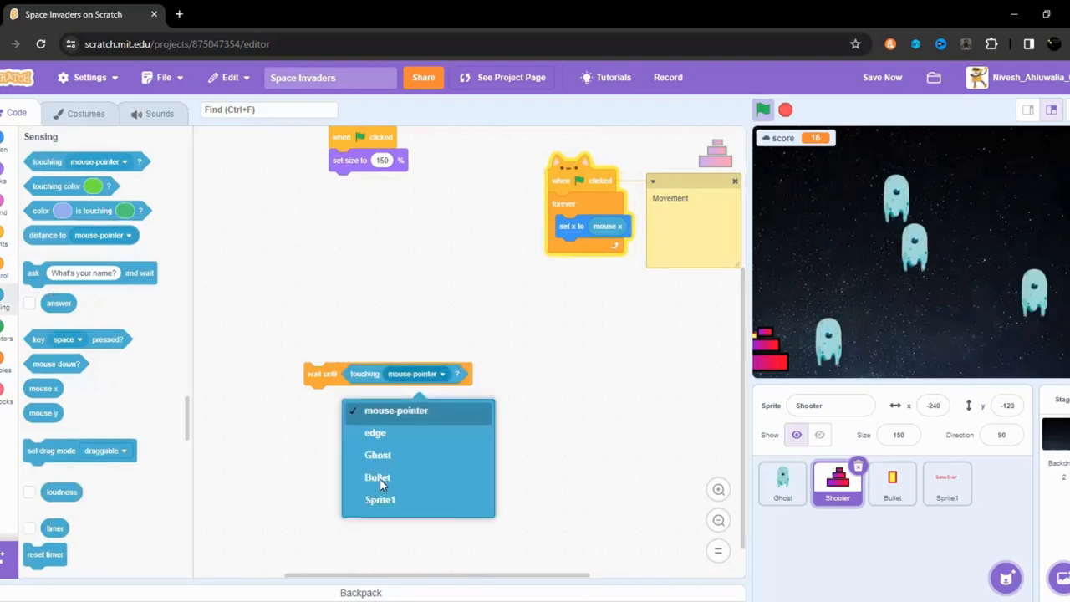
left_click(377, 455)
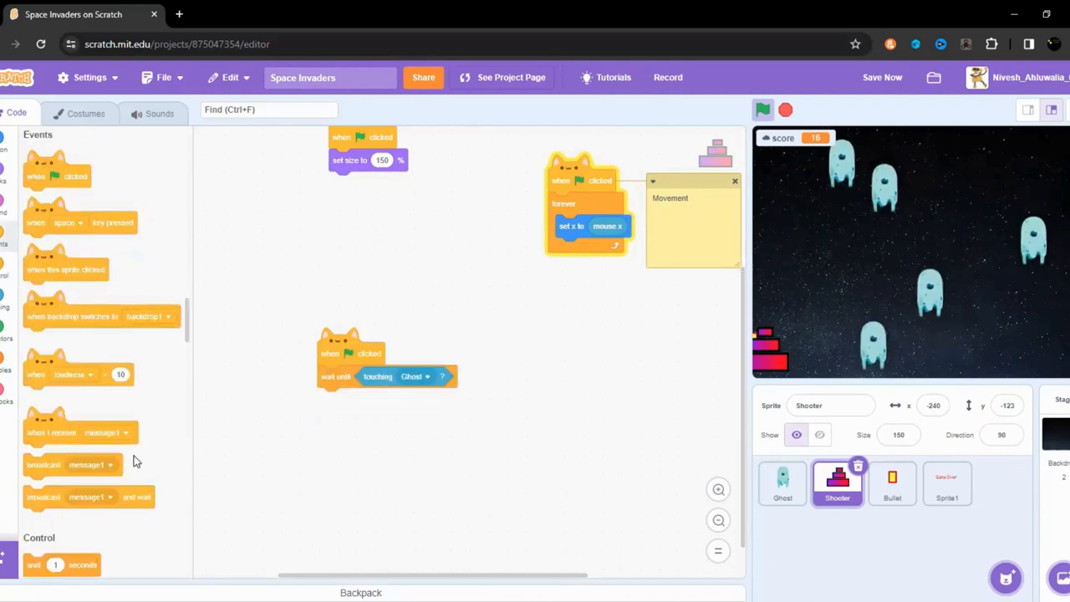
Create a new broadcast message named 'Game over'.
left_click(404, 399)
type("Game ov")
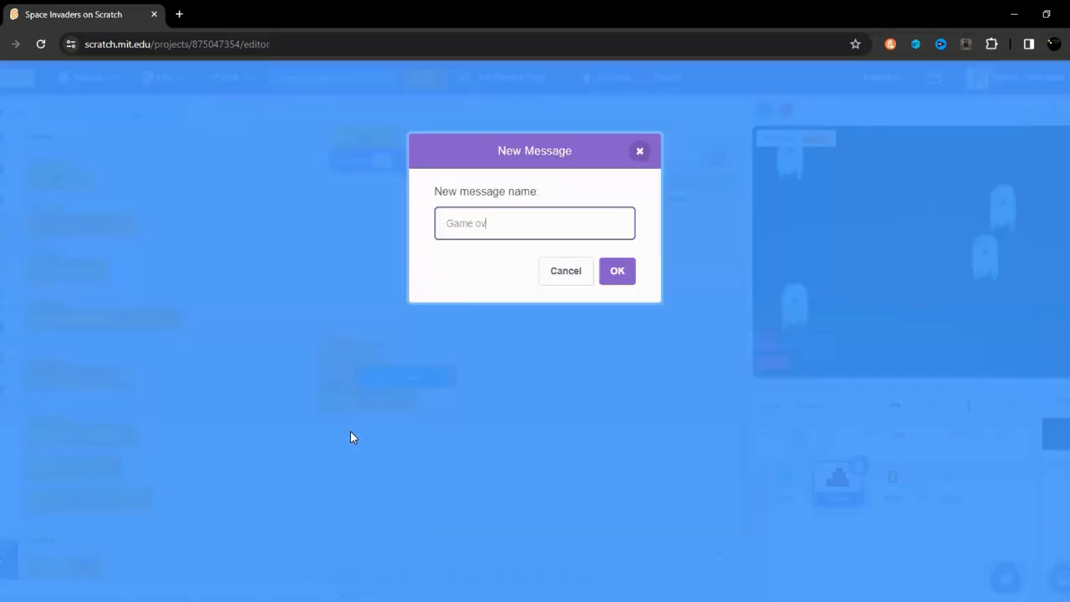
left_click(617, 270)
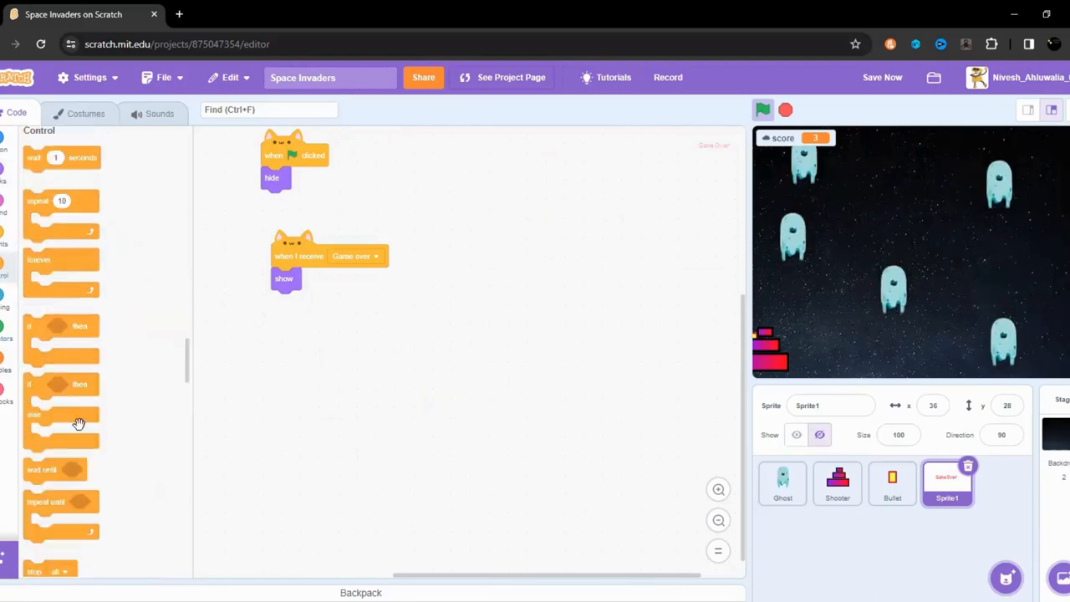
Add 'stop all' under 'show' in Sprite1's Game over script, then run and stop the game.
scroll("down", 3)
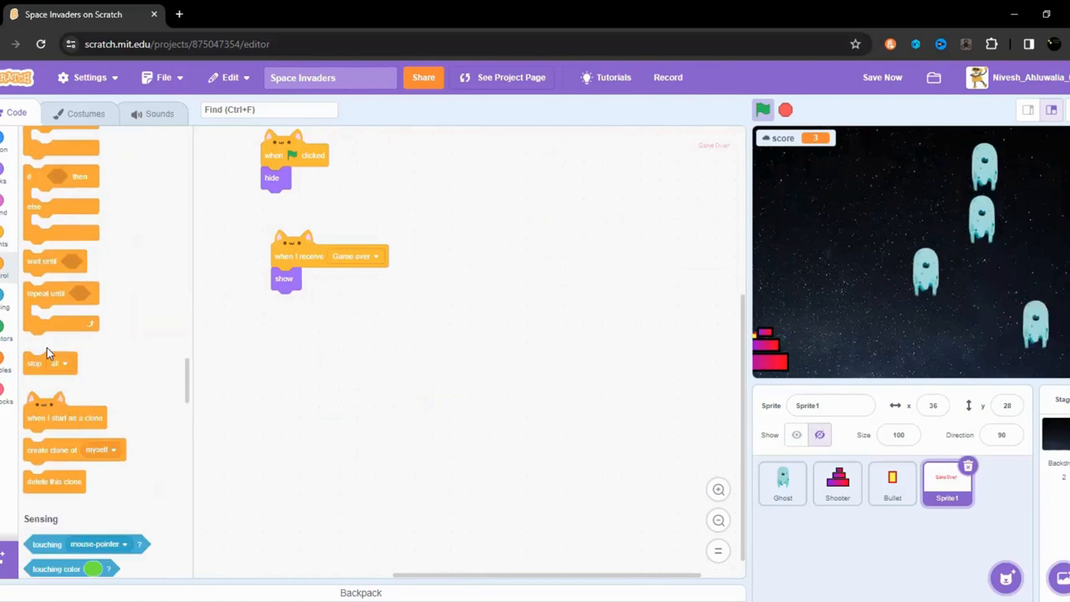
left_click_drag(48, 363, 282, 301)
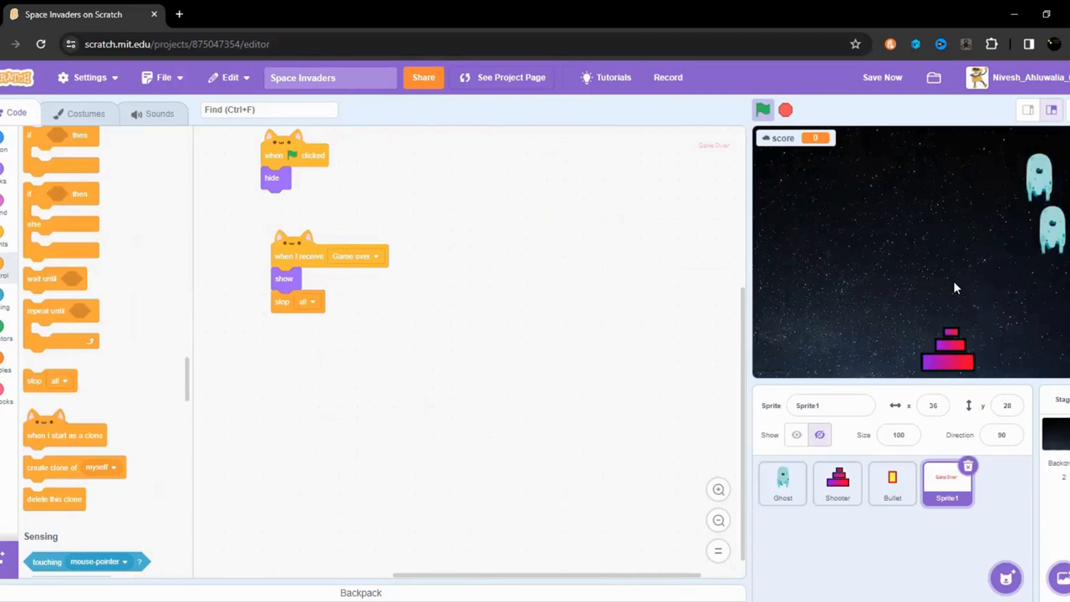
left_click(762, 109)
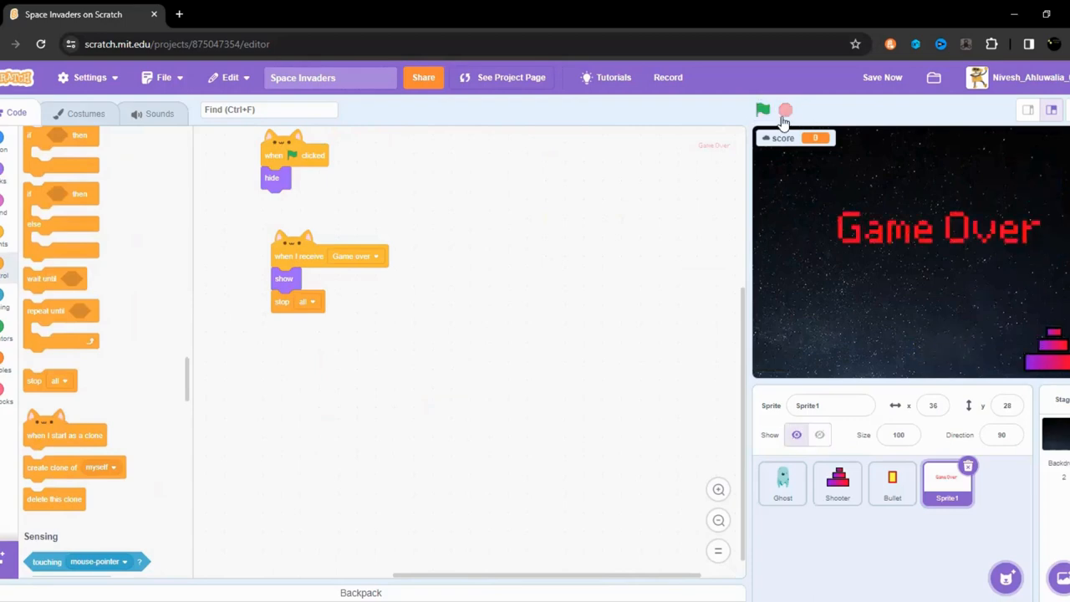
left_click(882, 77)
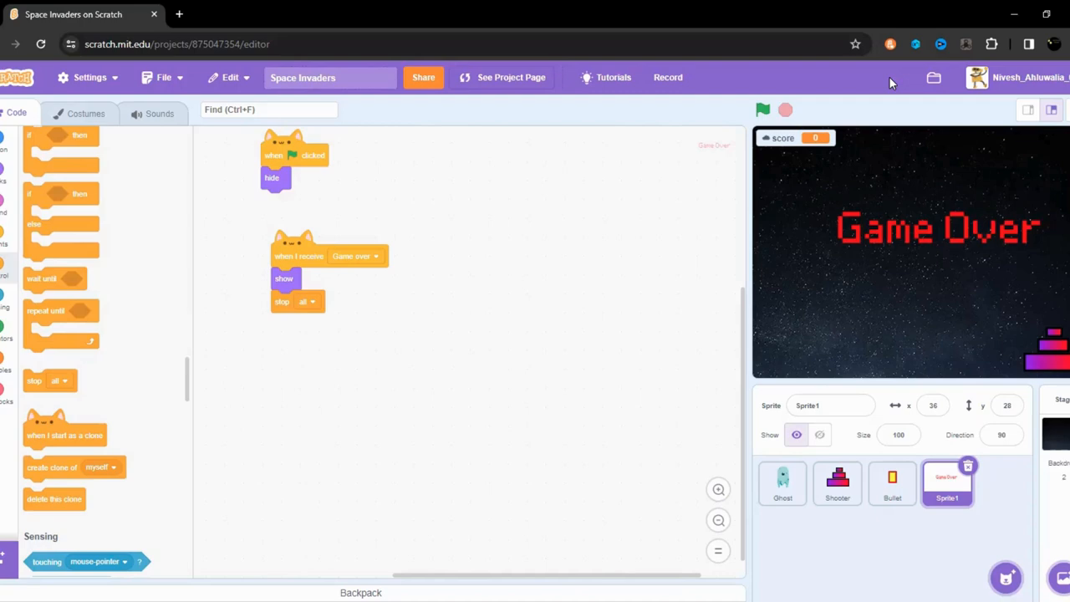
mouse_move(882, 245)
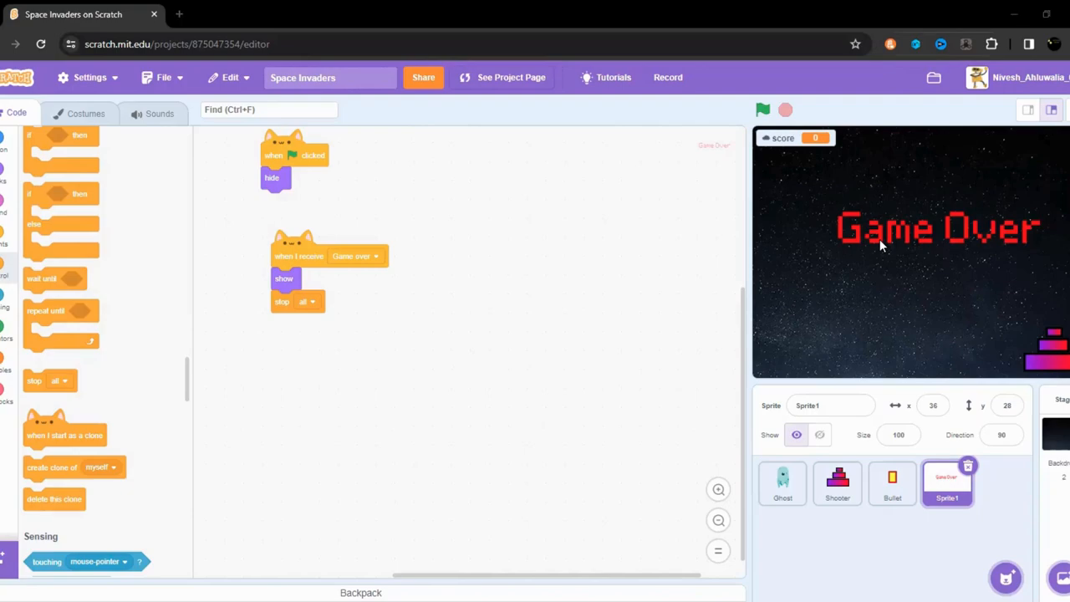